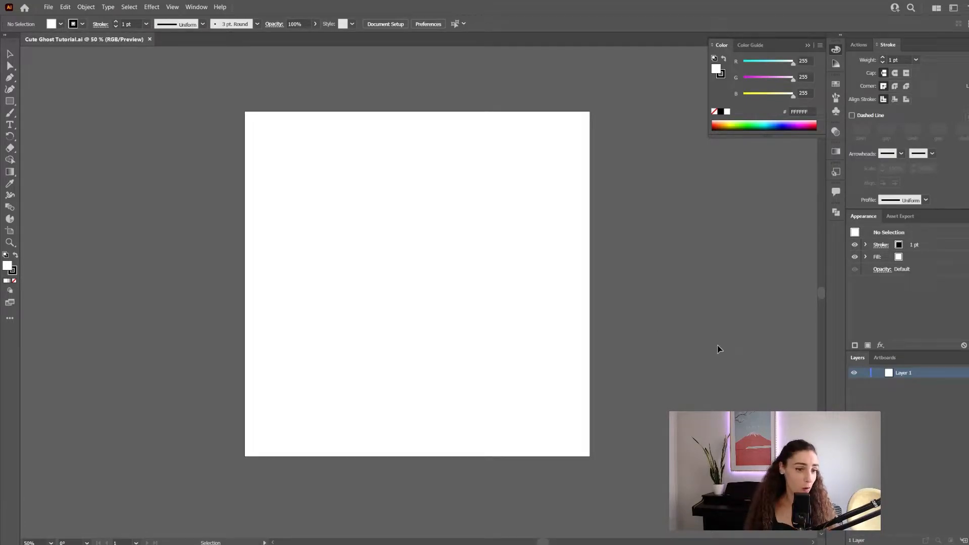
- Rename the default layer to Background
{"action": "double_click", "coordinate": [904, 373]}
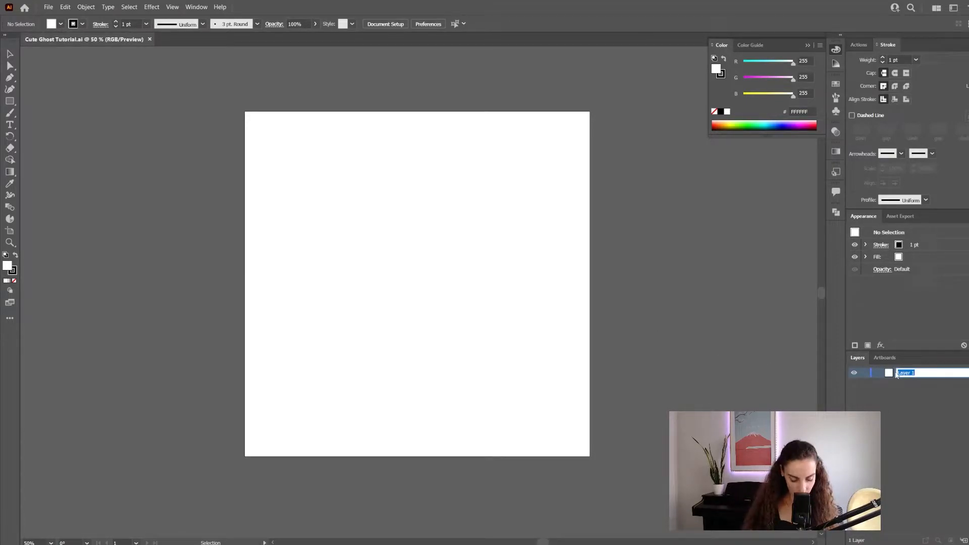
{"action": "type", "text": "Background"}
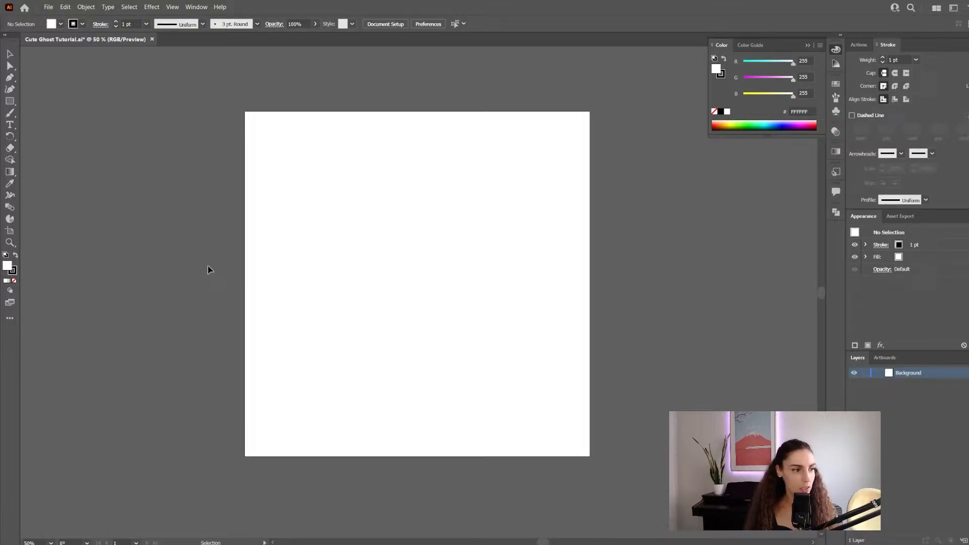
- Draw a rectangle covering the whole artboard
{"action": "key", "text": "m"}
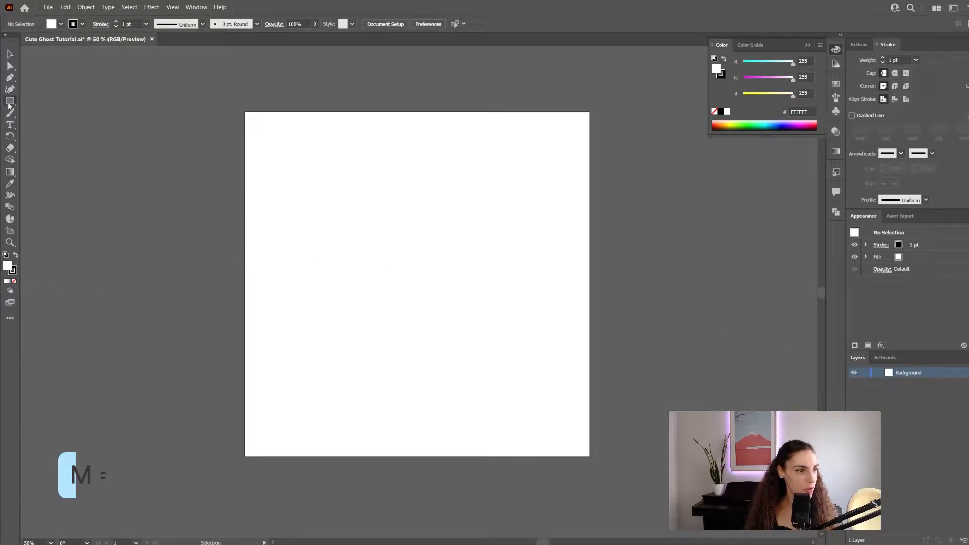
{"action": "key", "text": "m"}
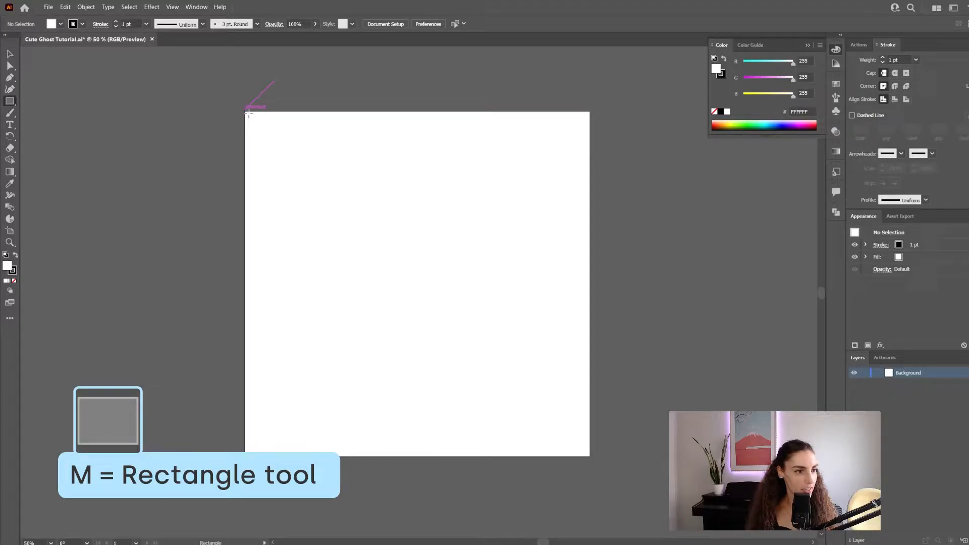
{"action": "left_click_drag", "start_coordinate": [246, 110], "coordinate": [588, 456]}
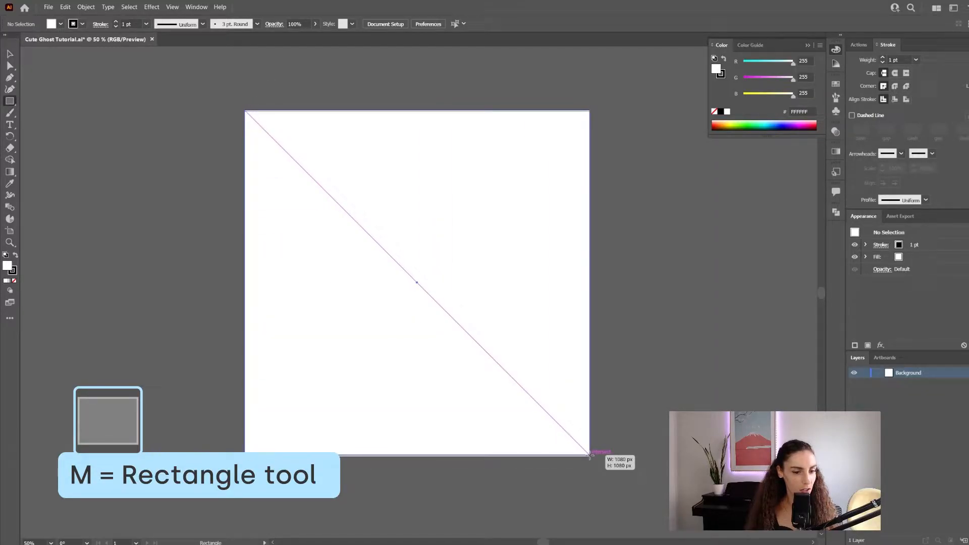
{"action": "left_click_drag", "start_coordinate": [244, 111], "coordinate": [588, 454]}
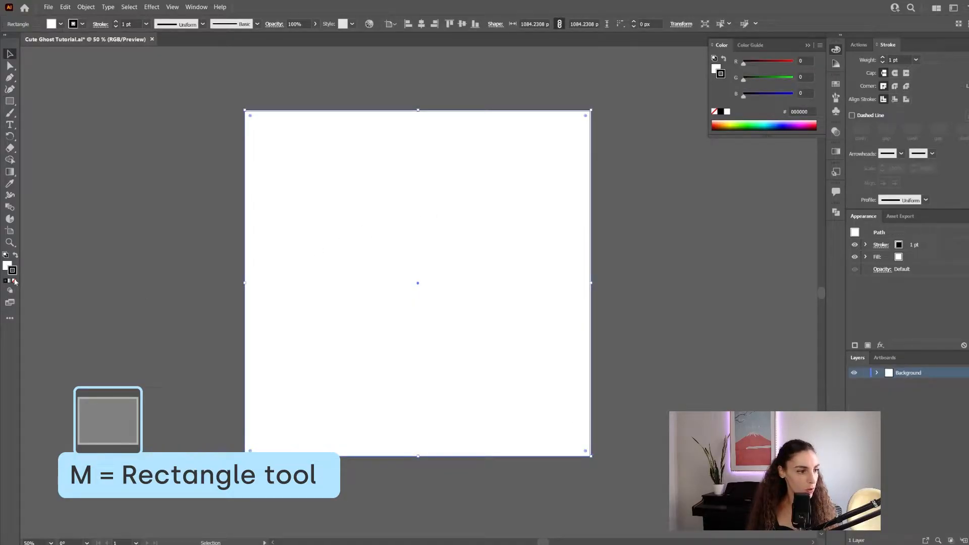
- Fill the rectangle purple #7e5d89 with no stroke and lock the Background layer
{"action": "double_click", "coordinate": [8, 268]}
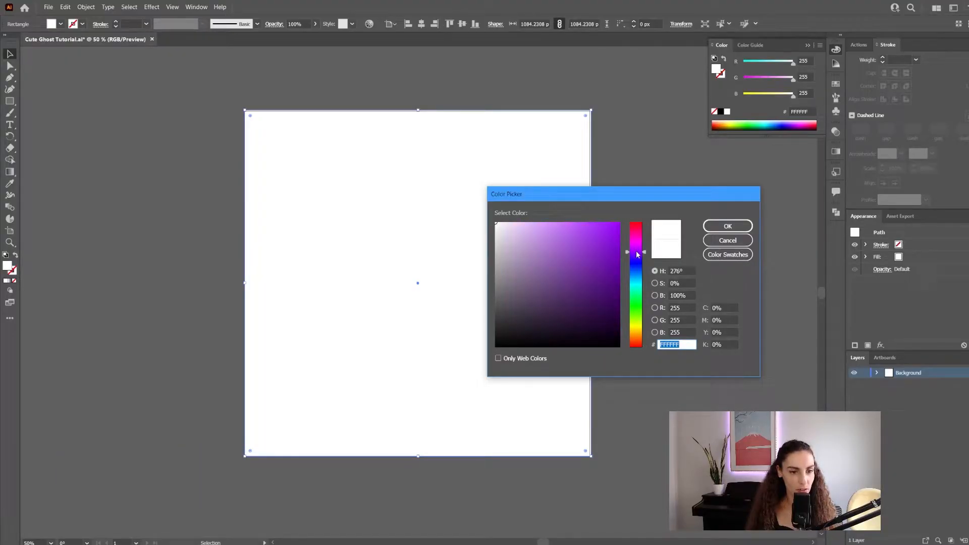
{"action": "left_click", "coordinate": [529, 272]}
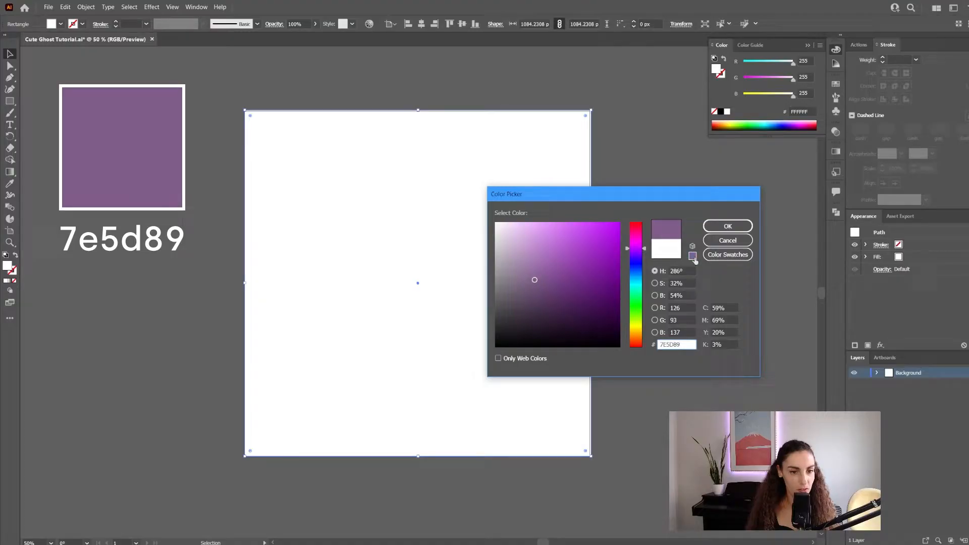
{"action": "left_click", "coordinate": [727, 225]}
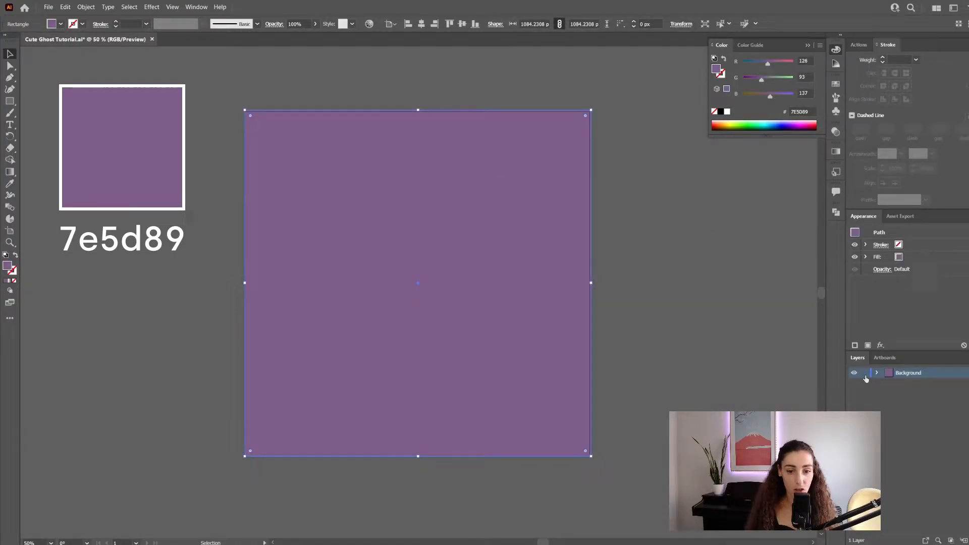
{"action": "left_click", "coordinate": [863, 373]}
{"action": "type", "text": "Ghost"}
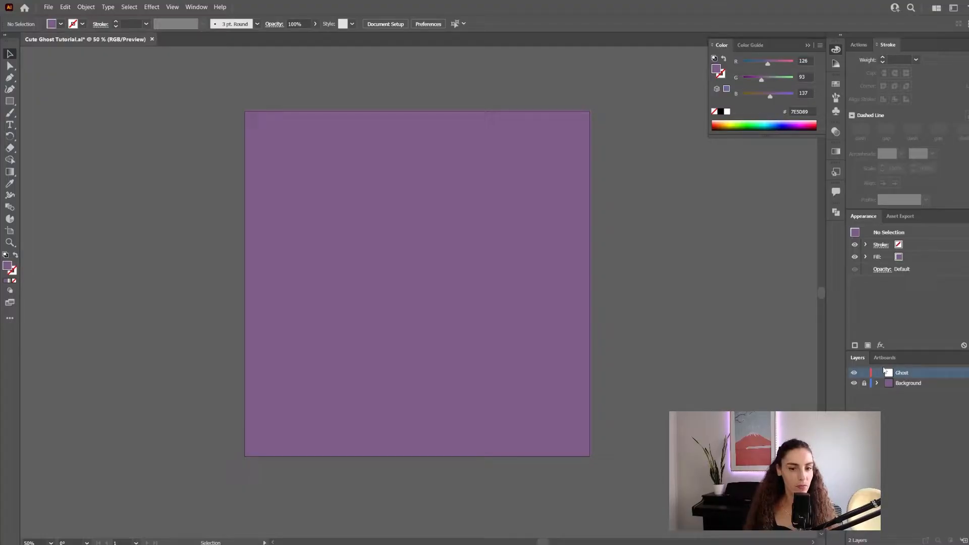
- Draw a white #FFFFFF rectangle in the square's centre and round its top into an arch
{"action": "key", "text": "m"}
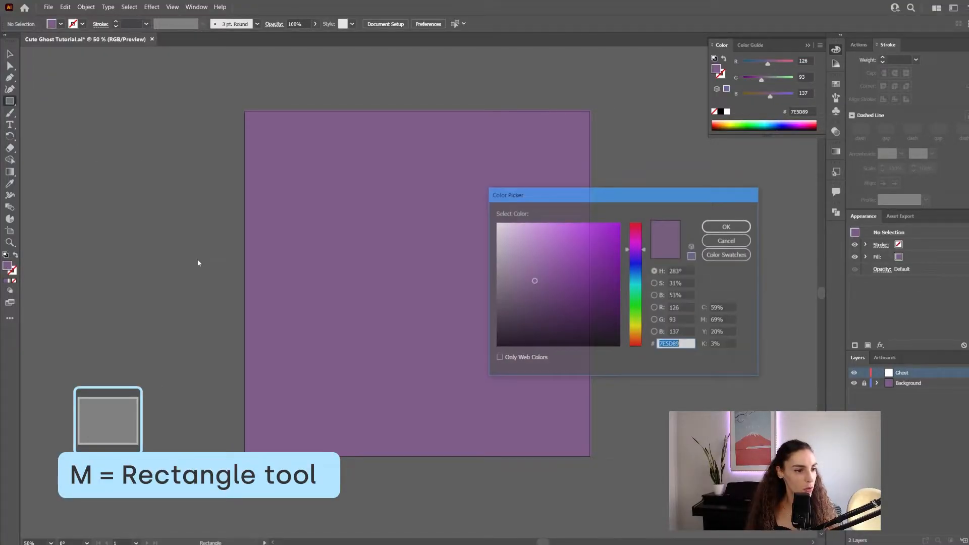
{"action": "type", "text": "FFFFFF"}
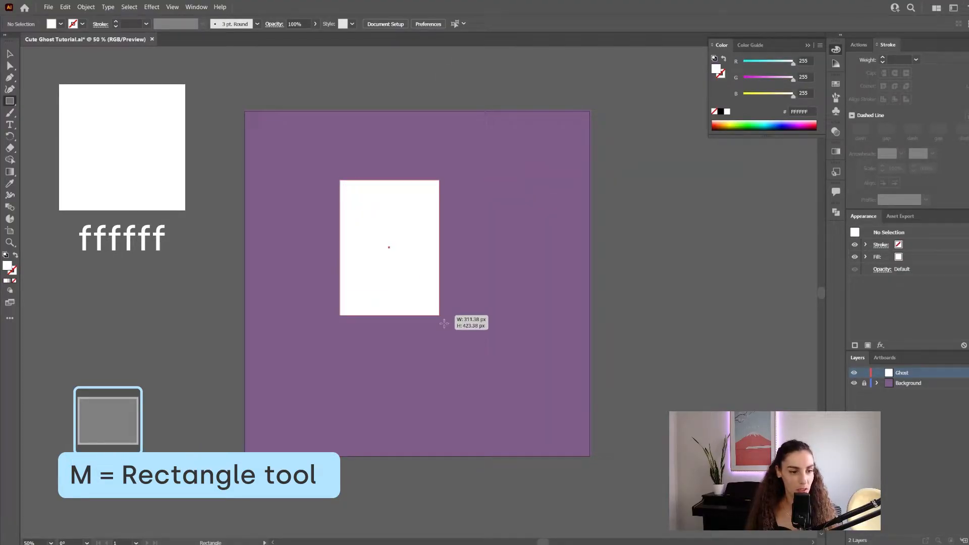
{"action": "left_click_drag", "start_coordinate": [444, 323], "coordinate": [488, 395]}
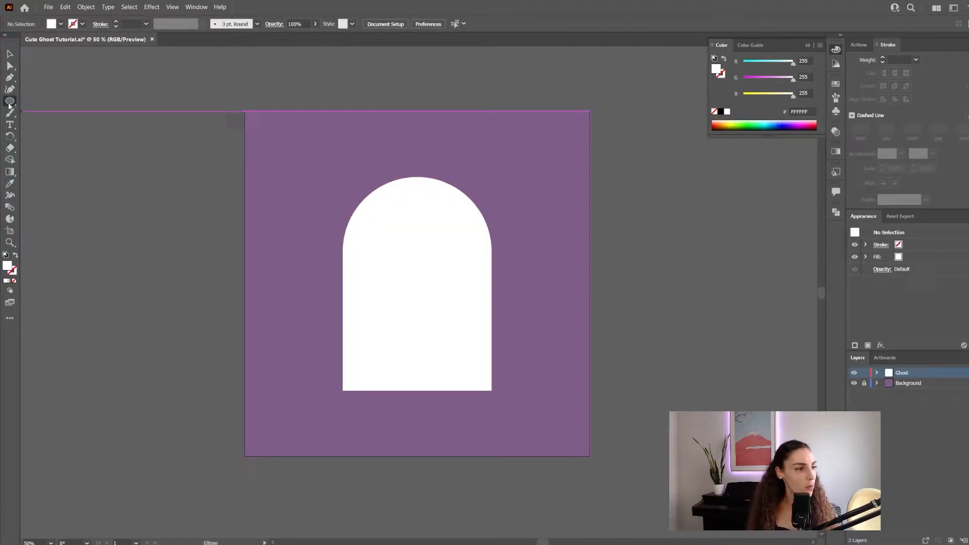
- Draw a small dark ellipse for the left eye
{"action": "left_click", "coordinate": [11, 101]}
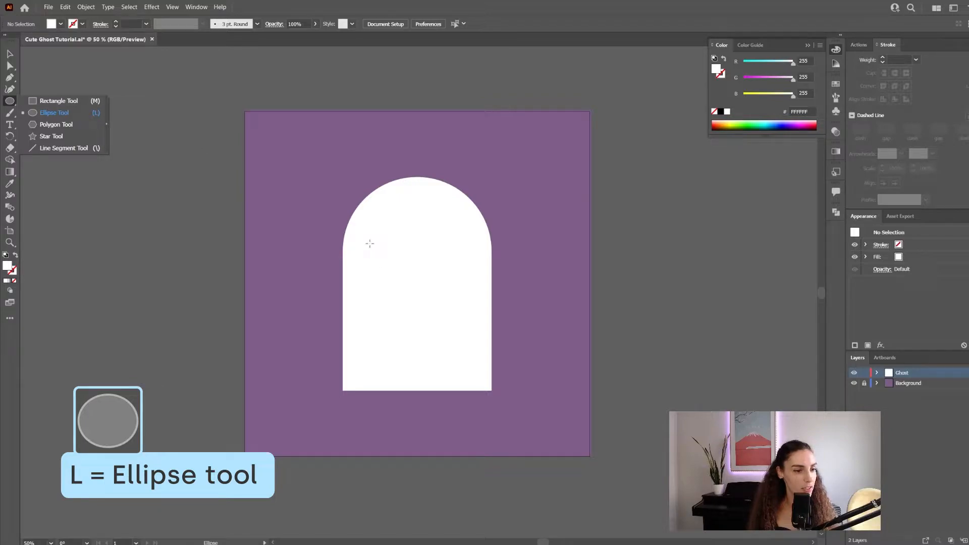
{"action": "left_click_drag", "start_coordinate": [384, 252], "coordinate": [398, 284]}
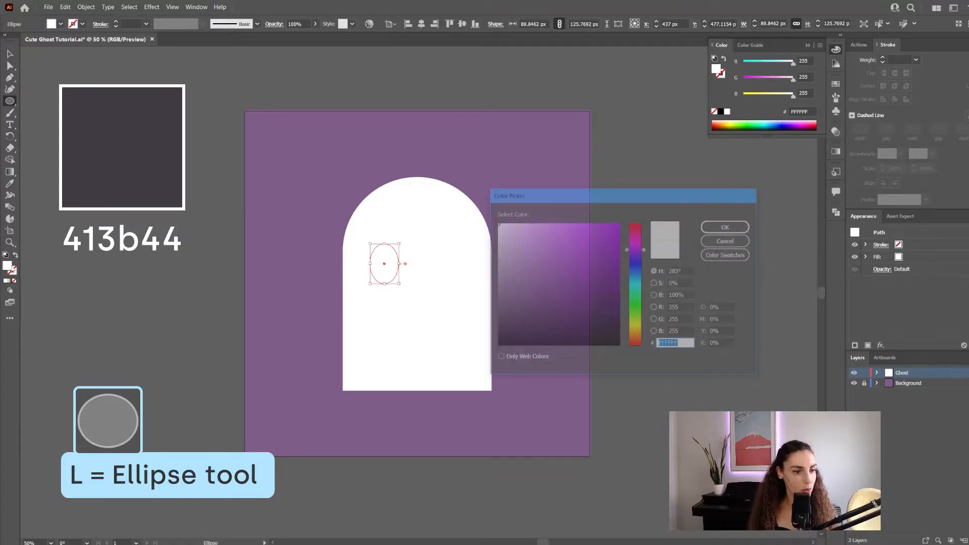
{"action": "left_click", "coordinate": [516, 306]}
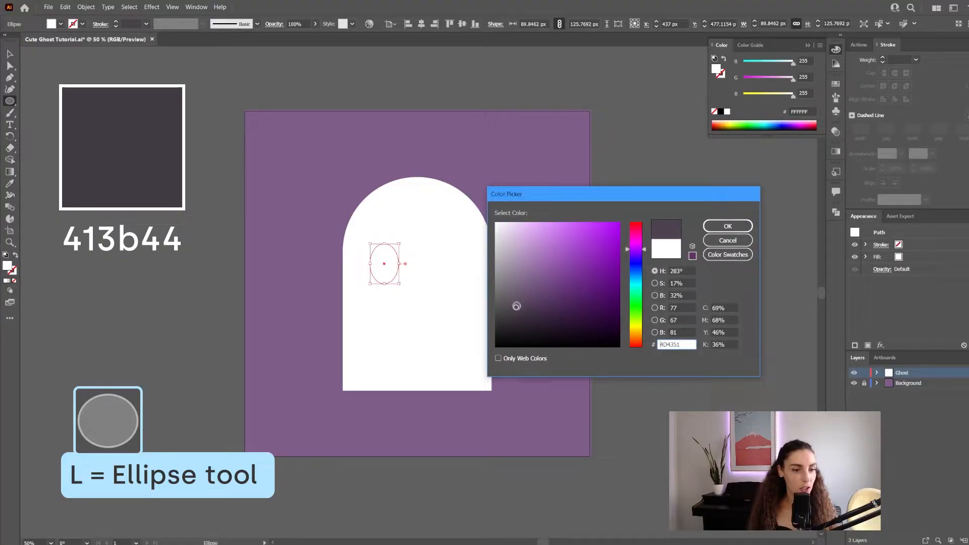
{"action": "left_click", "coordinate": [511, 312]}
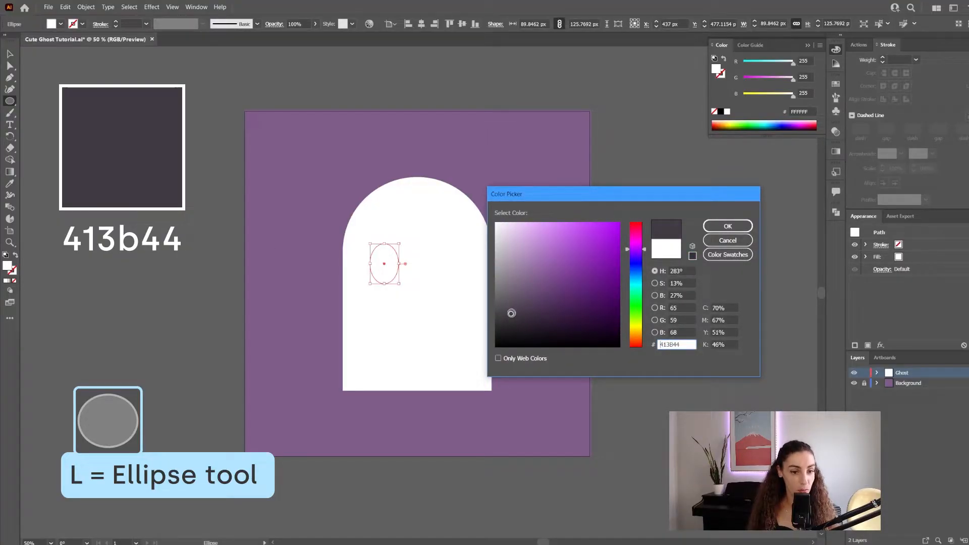
{"action": "left_click", "coordinate": [728, 225]}
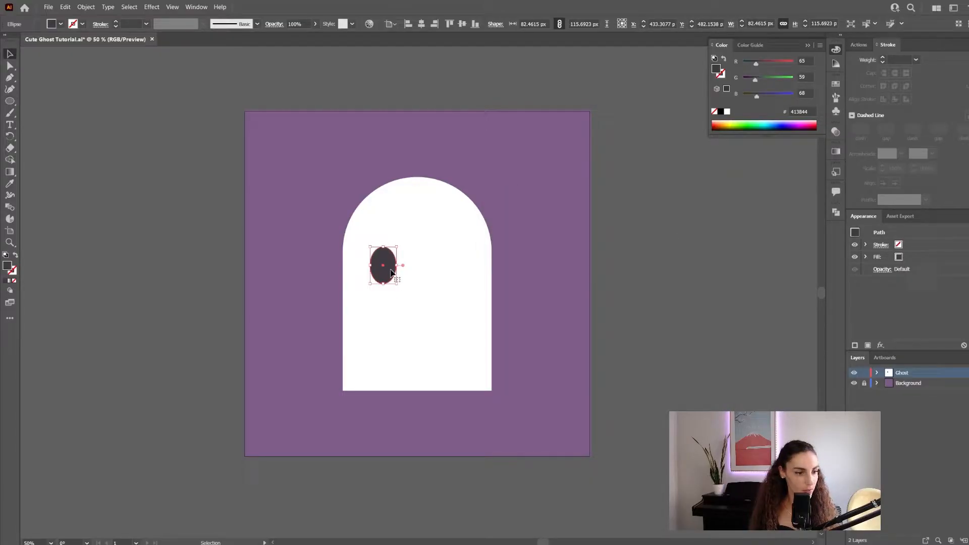
- Add a white highlight, group it with the eye, and duplicate the eye to the right
{"action": "key", "text": "ctrl+v"}
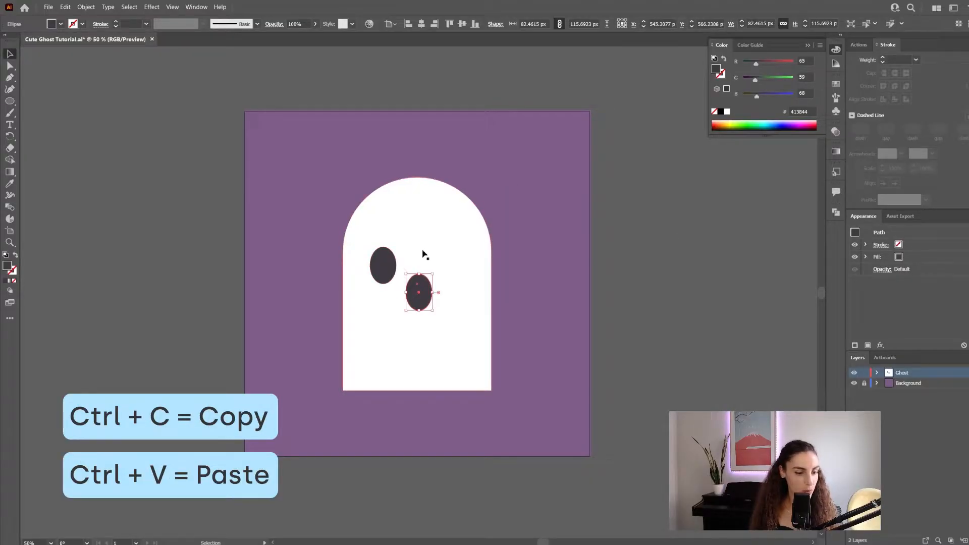
{"action": "key", "text": "i"}
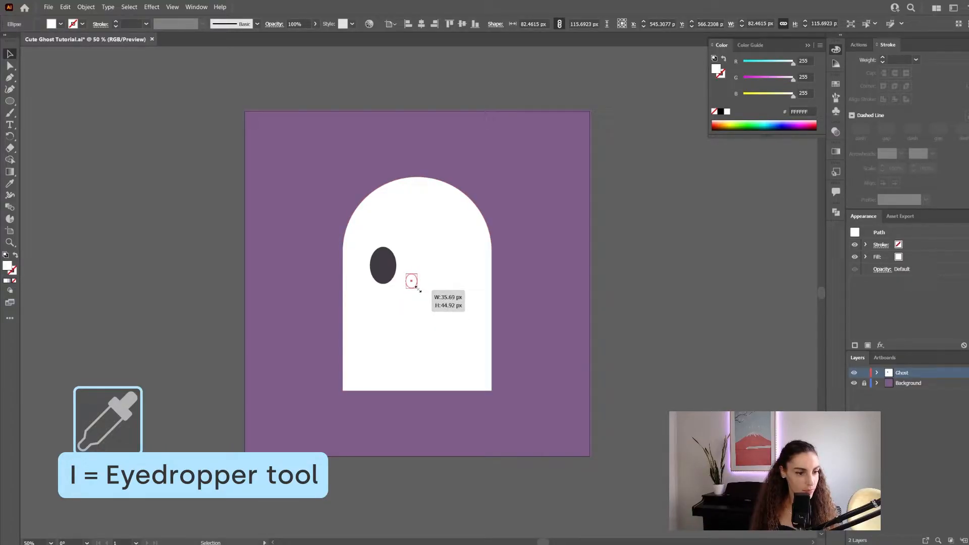
{"action": "left_click_drag", "start_coordinate": [411, 282], "coordinate": [384, 264]}
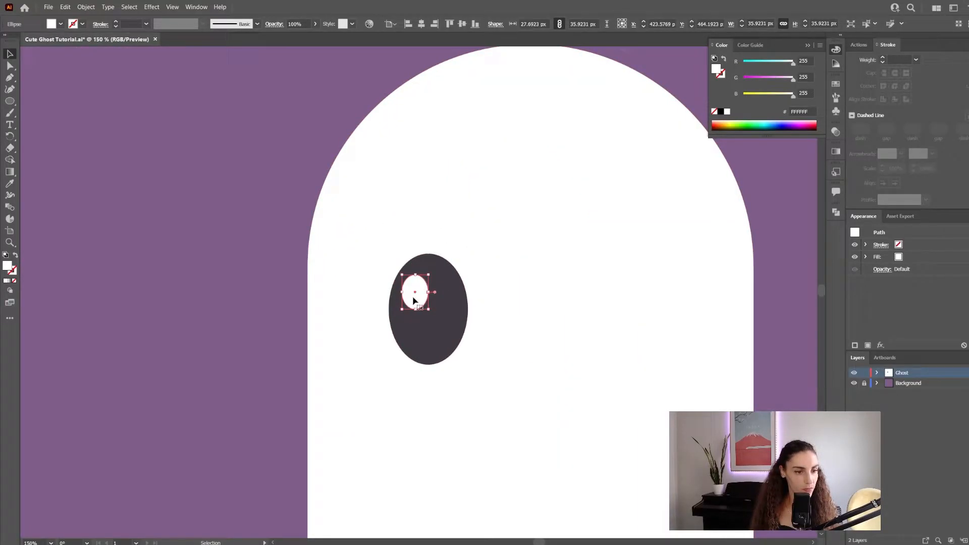
{"action": "left_click_drag", "start_coordinate": [414, 292], "coordinate": [414, 291]}
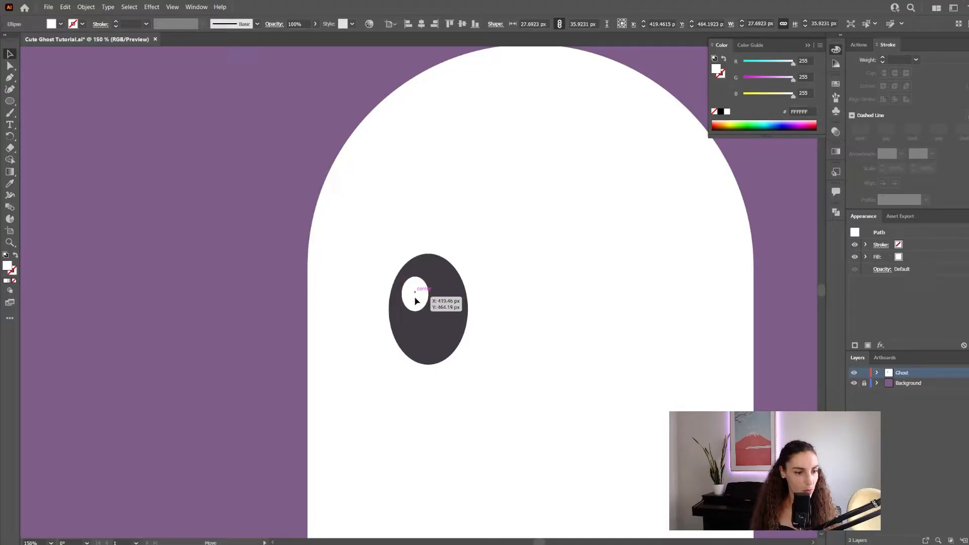
{"action": "right_click", "coordinate": [428, 309]}
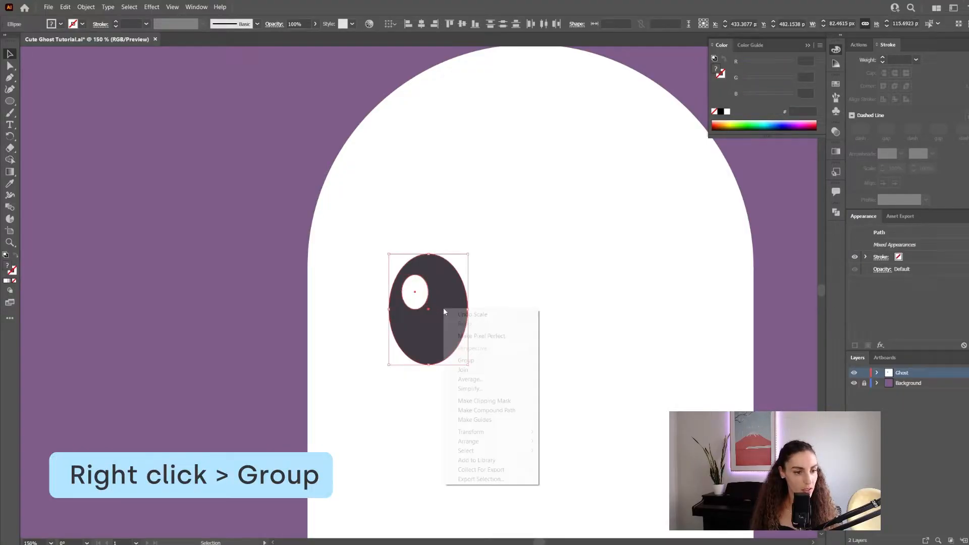
{"action": "left_click", "coordinate": [465, 360]}
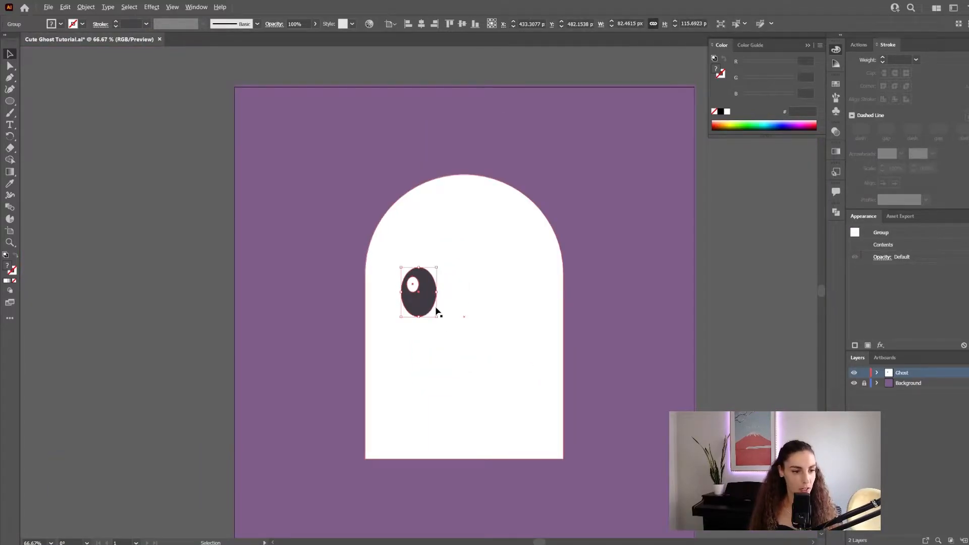
{"action": "left_click_drag", "start_coordinate": [417, 293], "coordinate": [472, 293]}
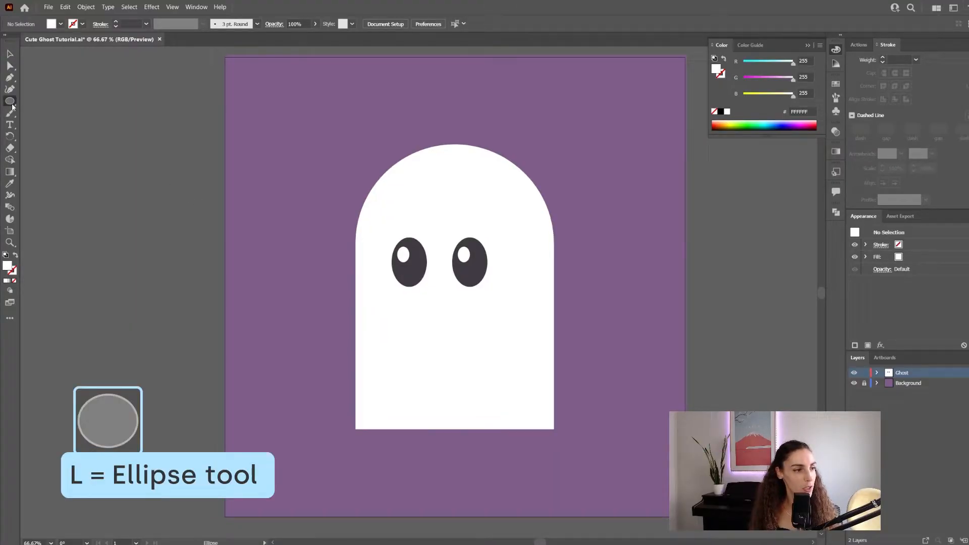
- Draw an oval, cut it to its bottom half and fill it dark pink #ba4f61
{"action": "left_click_drag", "start_coordinate": [87, 291], "coordinate": [232, 380]}
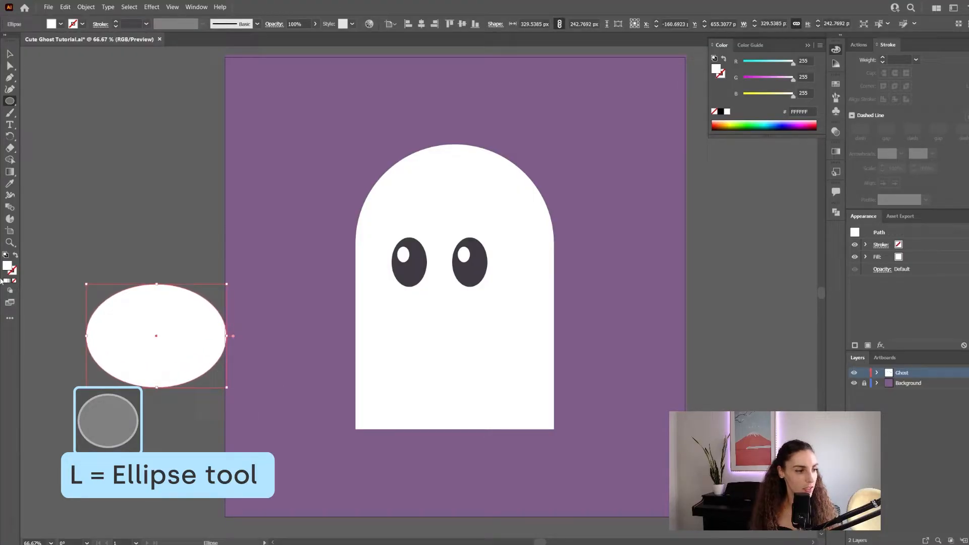
{"action": "key", "text": "a"}
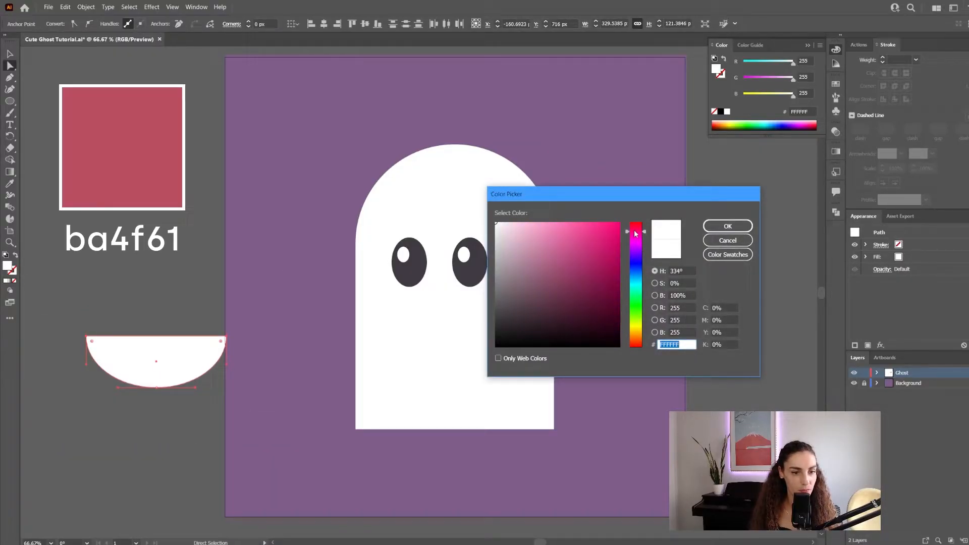
{"action": "left_click", "coordinate": [566, 255]}
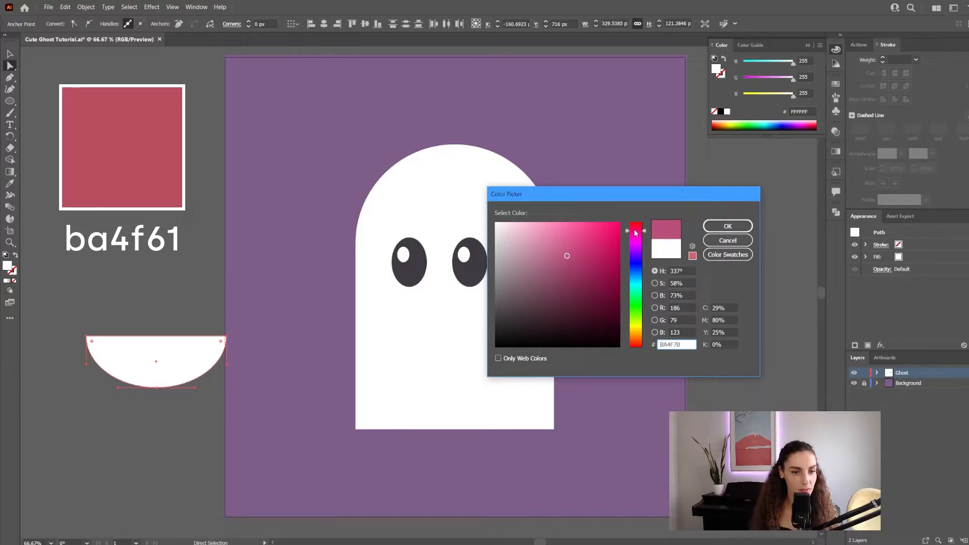
{"action": "left_click", "coordinate": [727, 225]}
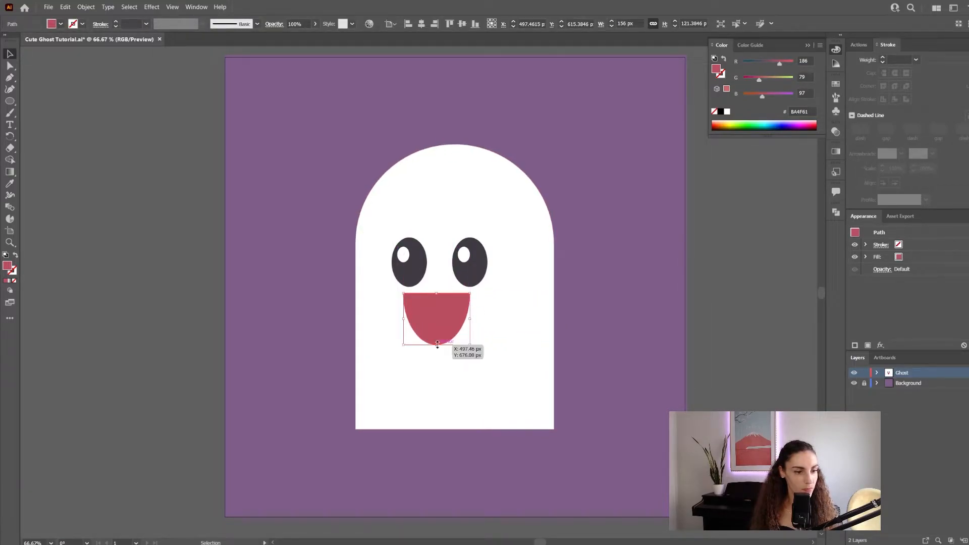
- Flatten the half-oval into a shallow mouth under the eyes with rounded corners
{"action": "left_click_drag", "start_coordinate": [437, 343], "coordinate": [438, 327]}
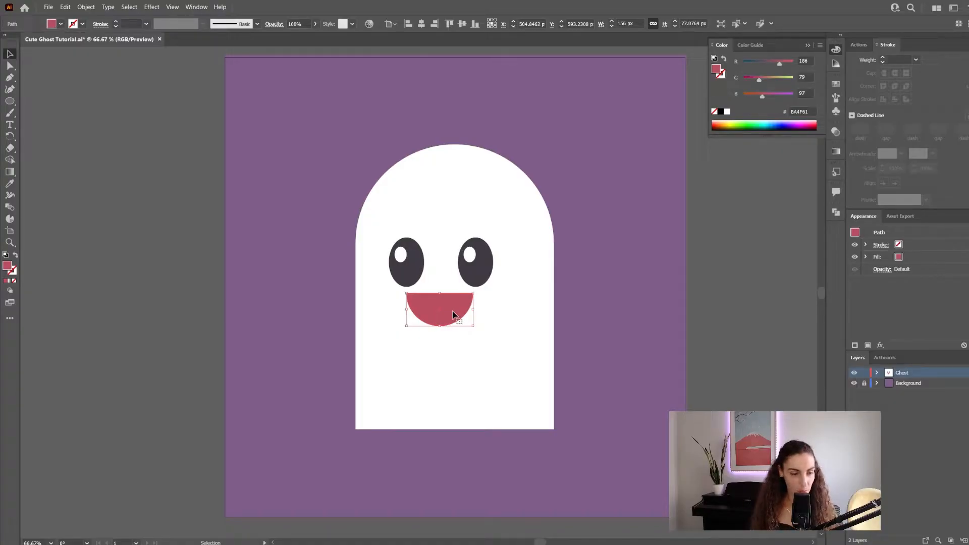
{"action": "key", "text": "a"}
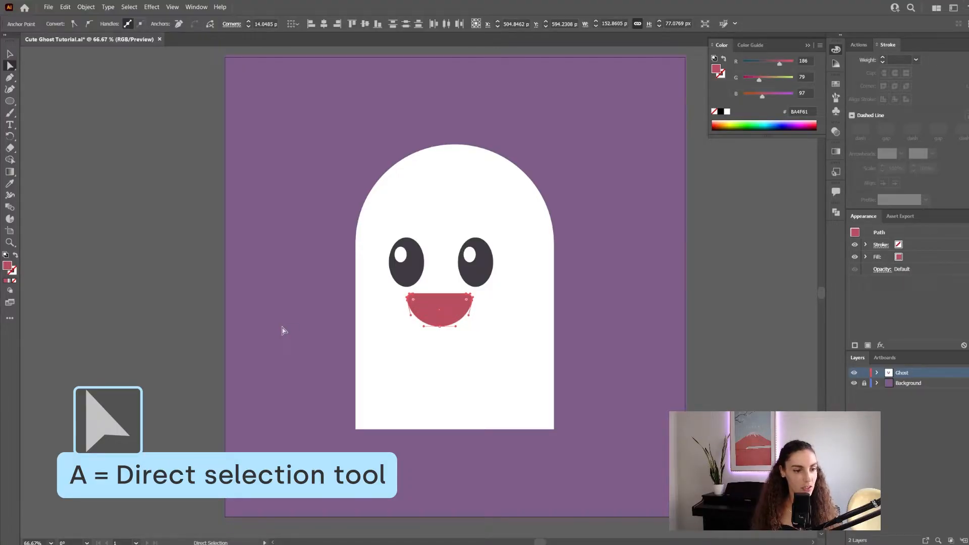
{"action": "left_click", "coordinate": [352, 296]}
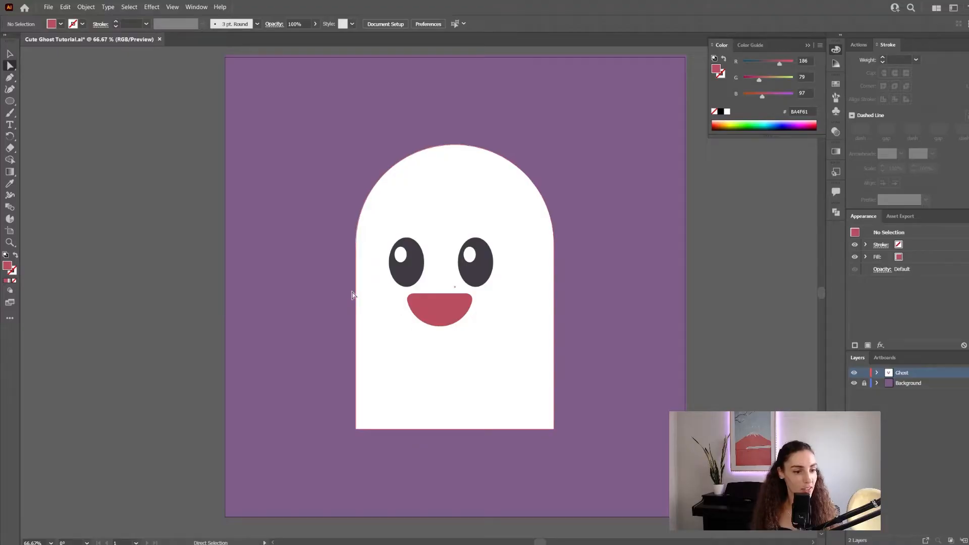
- Draw an oval for the tongue over the bottom of the mouth
{"action": "key", "text": "l"}
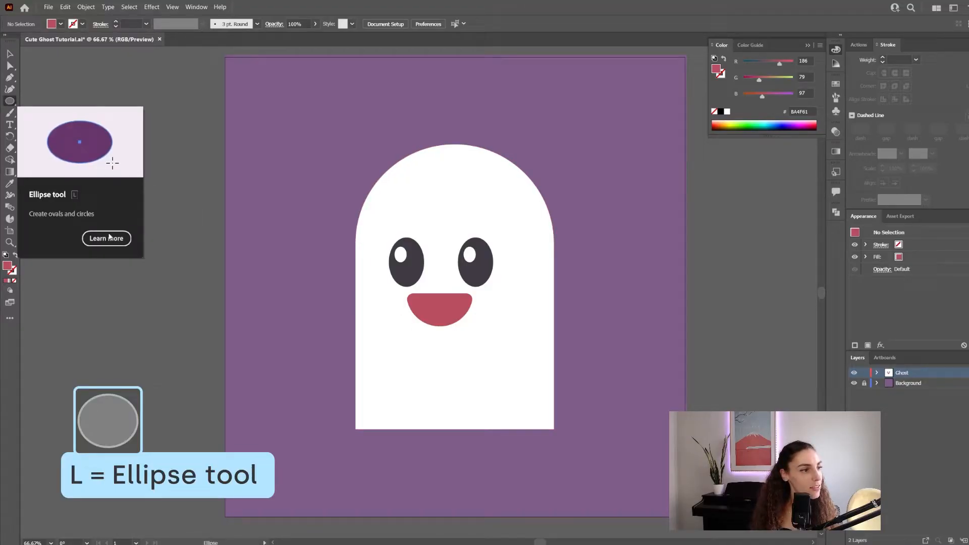
{"action": "left_click_drag", "start_coordinate": [426, 302], "coordinate": [460, 324]}
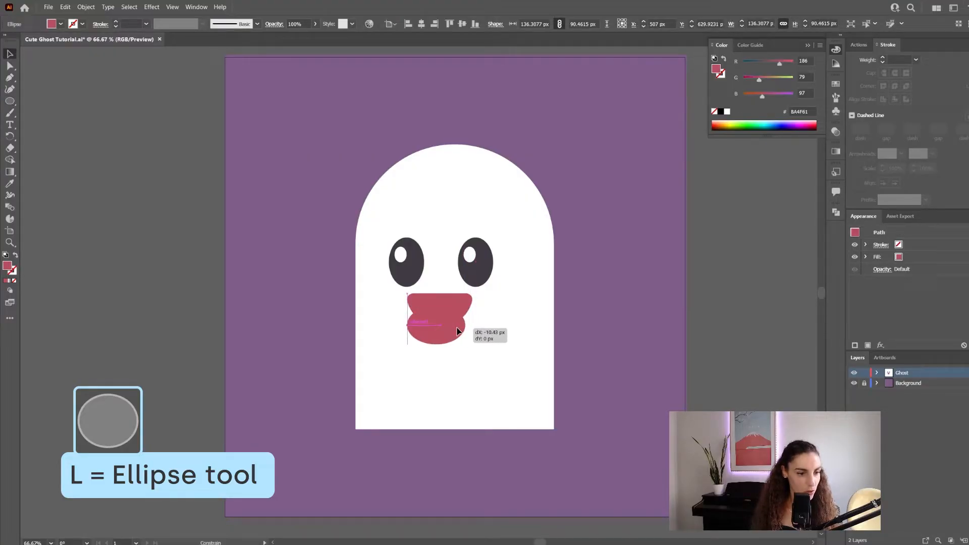
{"action": "left_click_drag", "start_coordinate": [439, 327], "coordinate": [445, 318]}
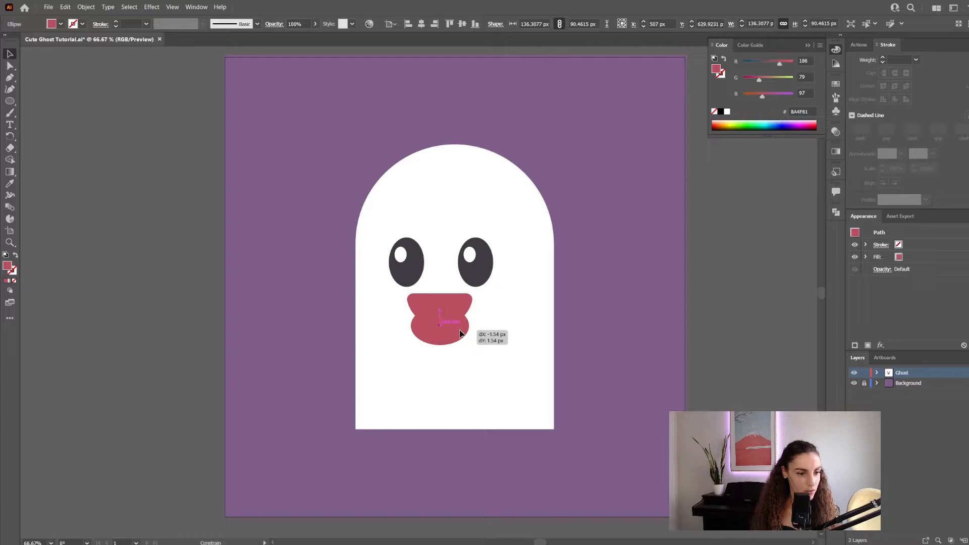
{"action": "left_click_drag", "start_coordinate": [451, 318], "coordinate": [440, 324]}
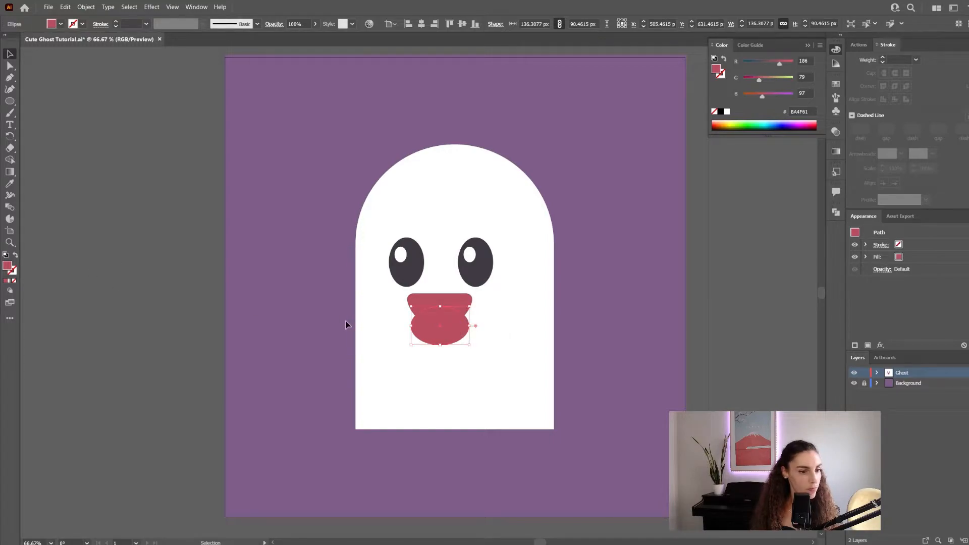
- Intersect the oval with a mouth copy via Pathfinder and fill the tongue #e08095
{"action": "key", "text": "Ctrl"}
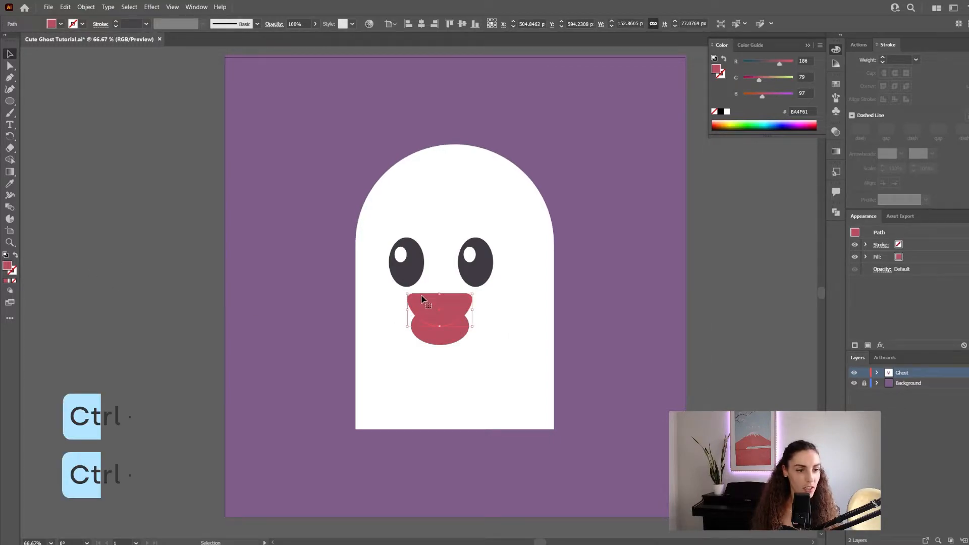
{"action": "key", "text": "ctrl+shift+v"}
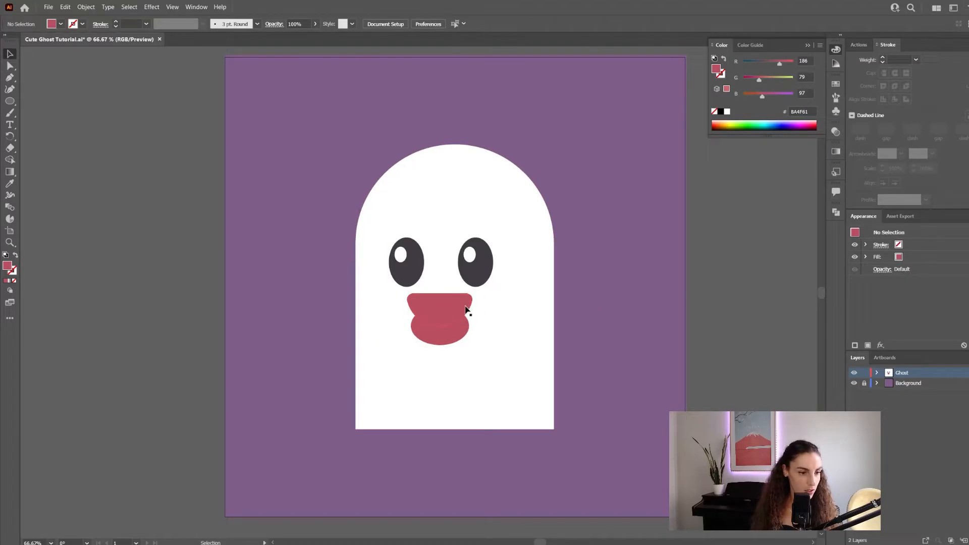
{"action": "left_click", "coordinate": [438, 317]}
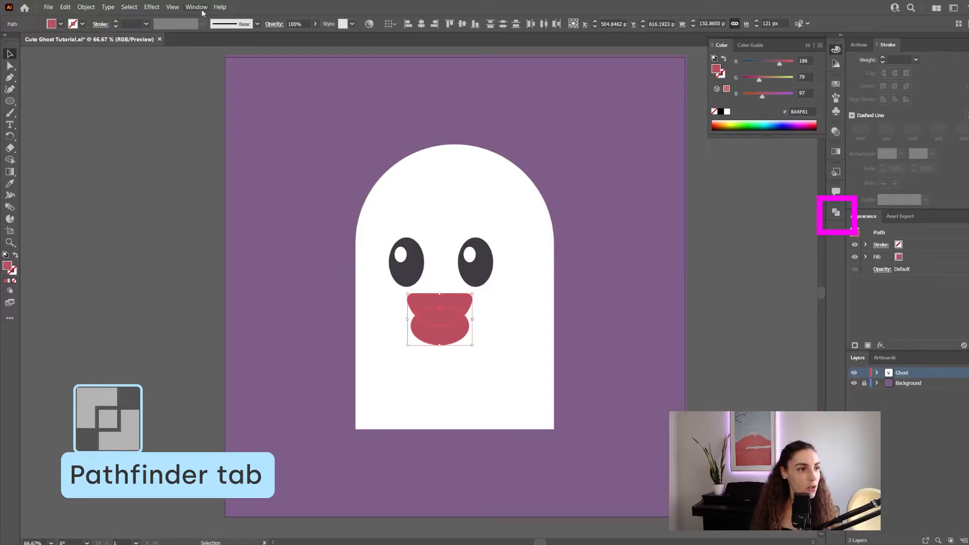
{"action": "left_click", "coordinate": [196, 7]}
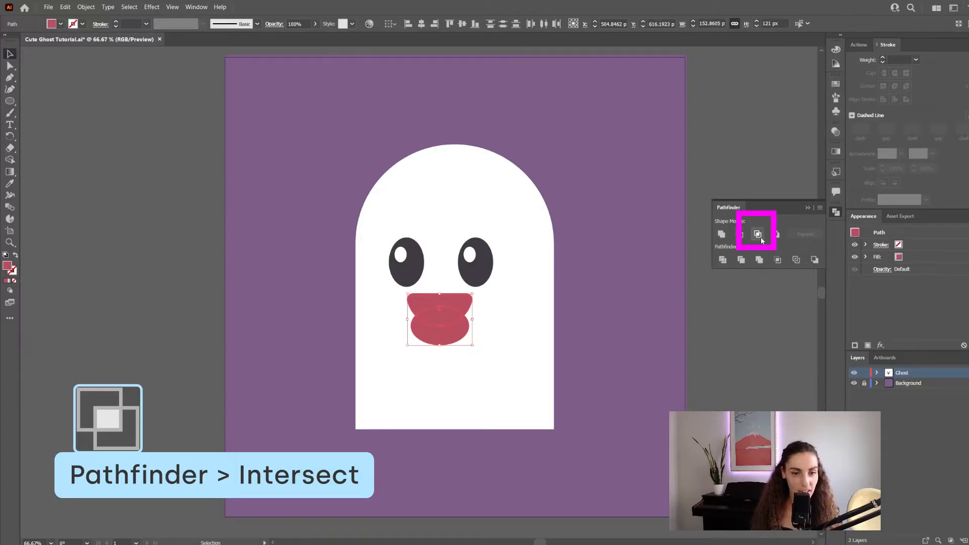
{"action": "left_click", "coordinate": [757, 233]}
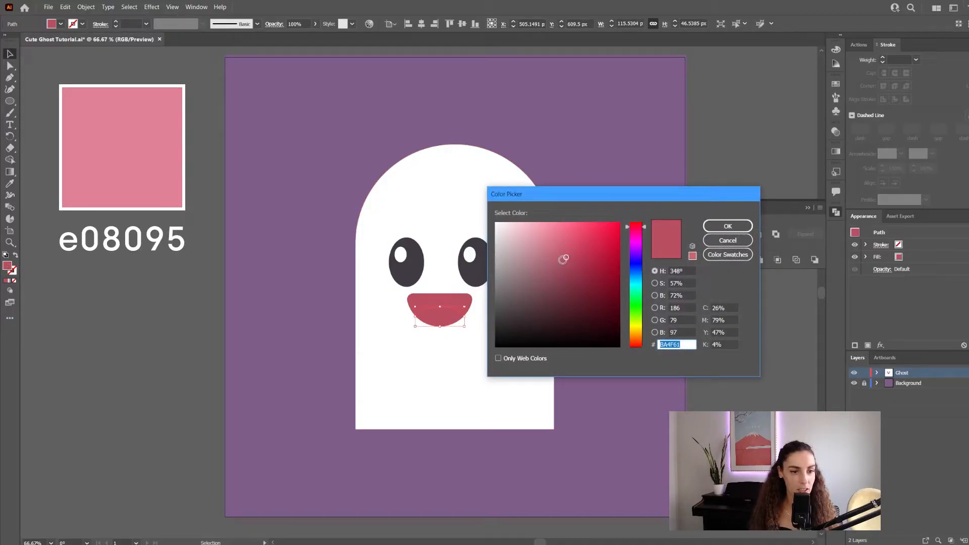
{"action": "type", "text": "e08095"}
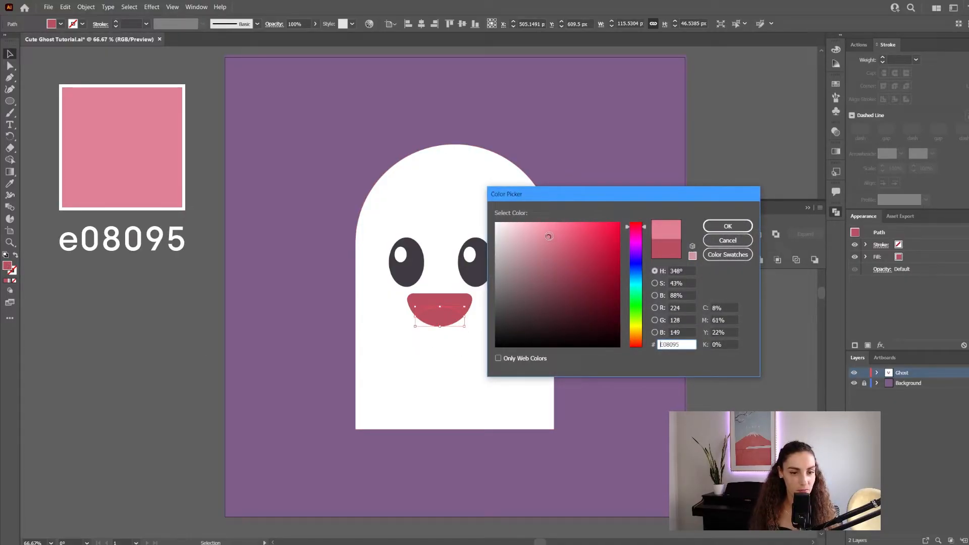
{"action": "left_click", "coordinate": [727, 225]}
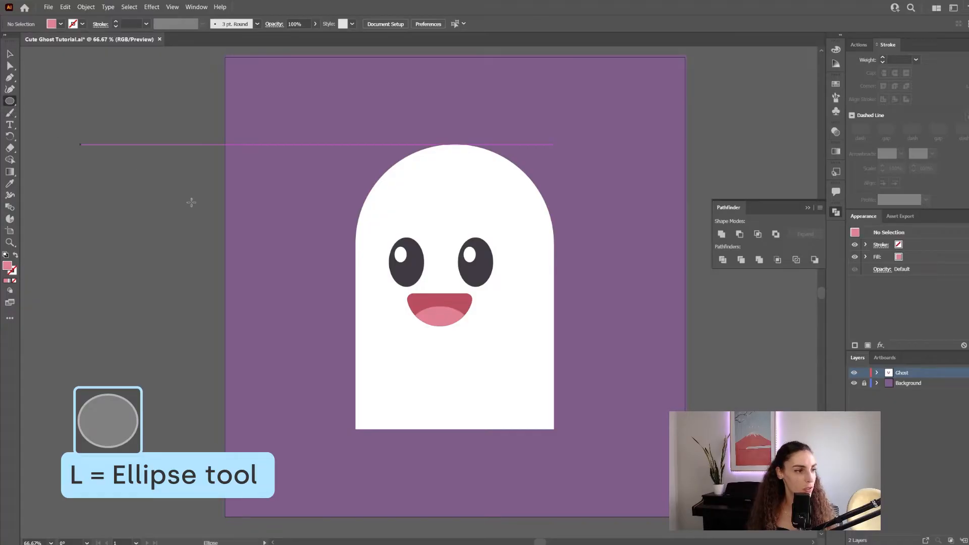
- Draw a blush oval on the right cheek, copy it to the left, fill both #f4a8bd
{"action": "left_click_drag", "start_coordinate": [490, 286], "coordinate": [513, 304]}
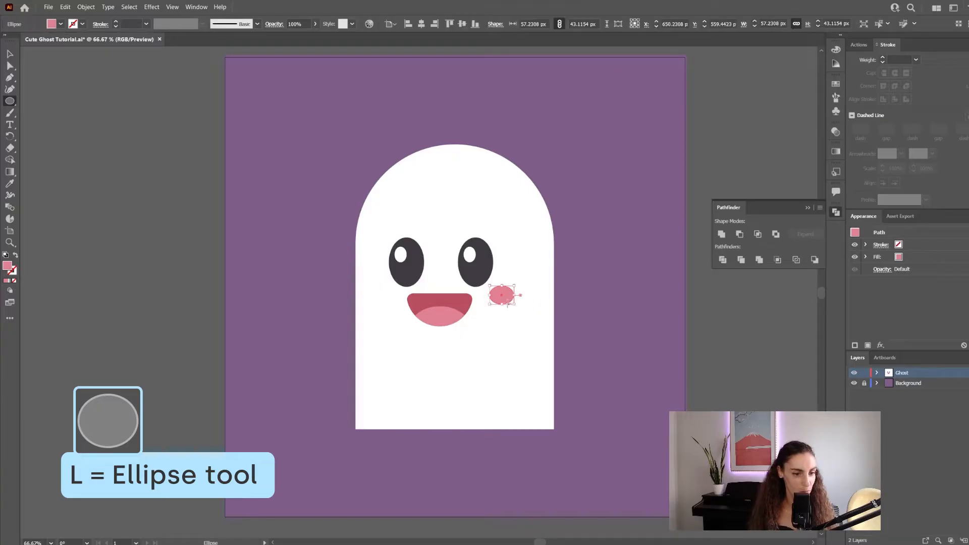
{"action": "left_click_drag", "start_coordinate": [503, 295], "coordinate": [420, 294]}
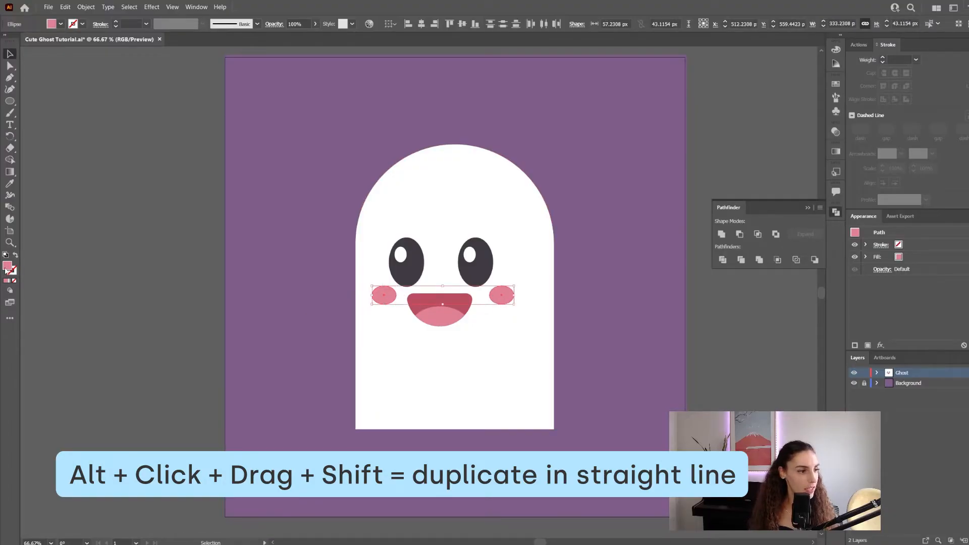
{"action": "double_click", "coordinate": [9, 262]}
{"action": "type", "text": "F4A8BD"}
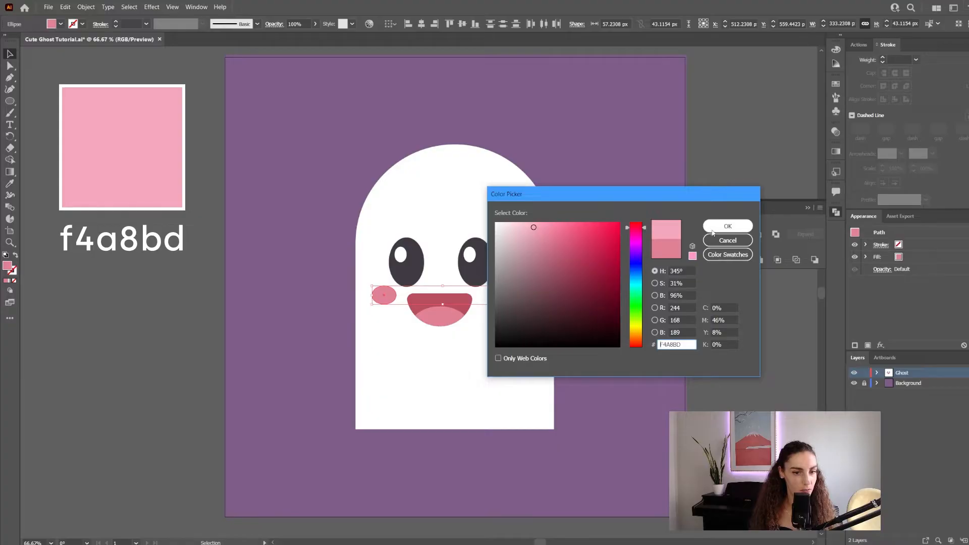
{"action": "left_click", "coordinate": [727, 226]}
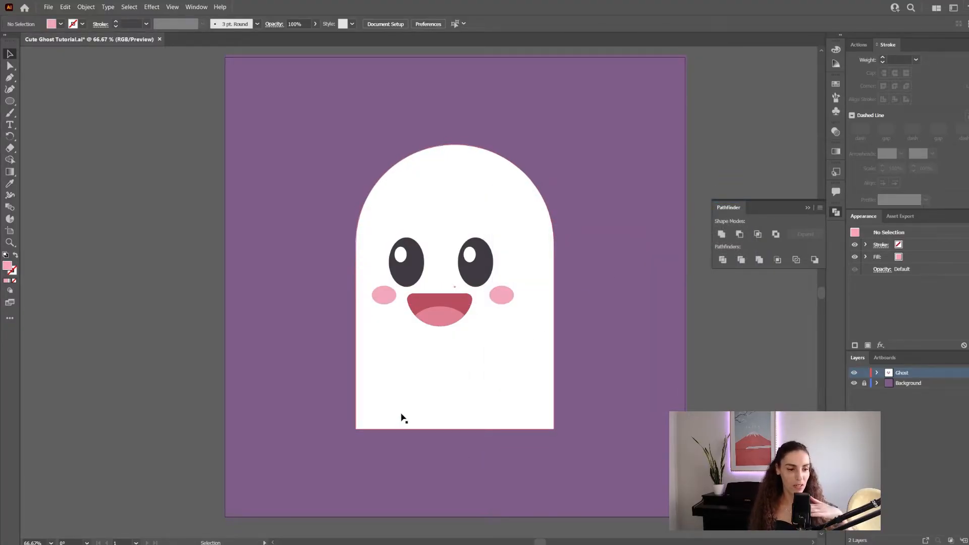
{"action": "mouse_move", "coordinate": [346, 203]}
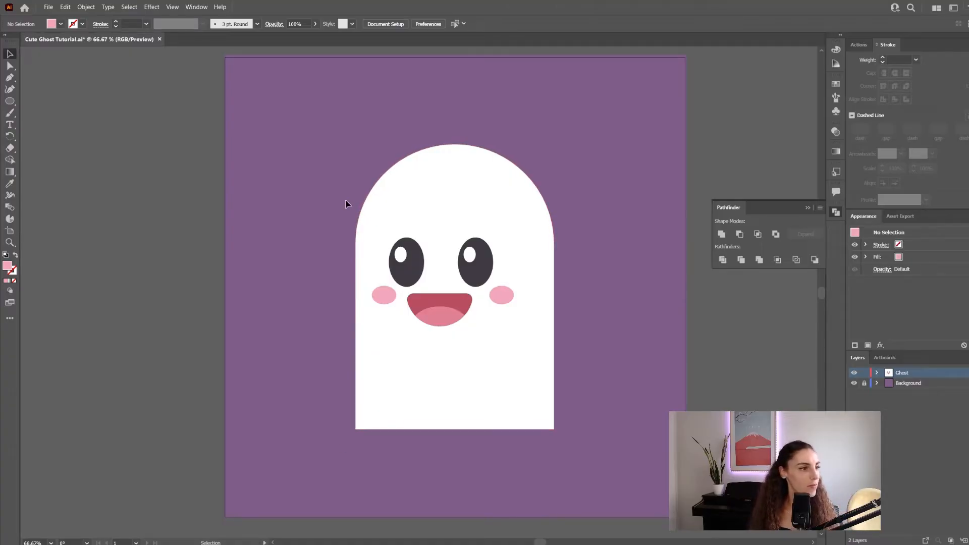
- Draw a pink strip under the ghost and apply a Smooth Zig Zag effect
{"action": "key", "text": "p"}
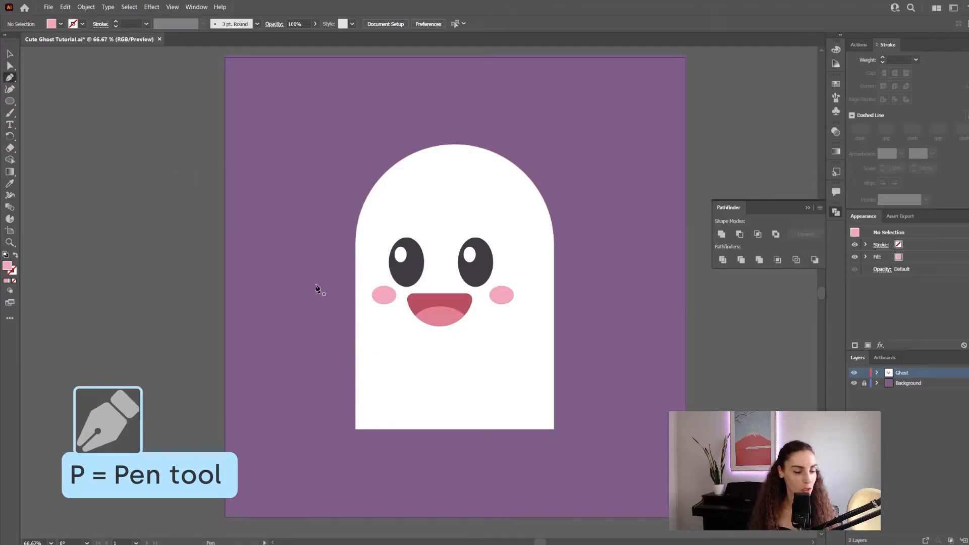
{"action": "left_click", "coordinate": [357, 461]}
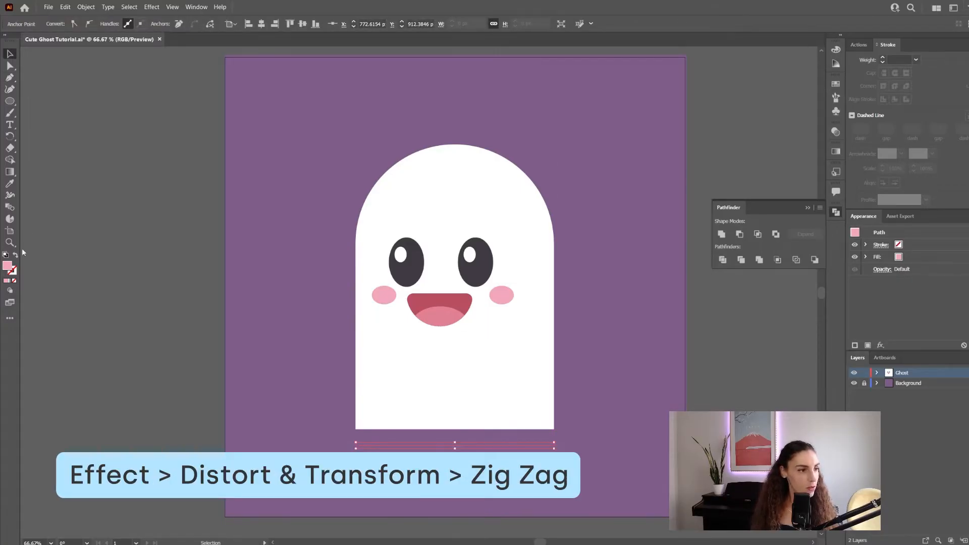
{"action": "left_click", "coordinate": [152, 7]}
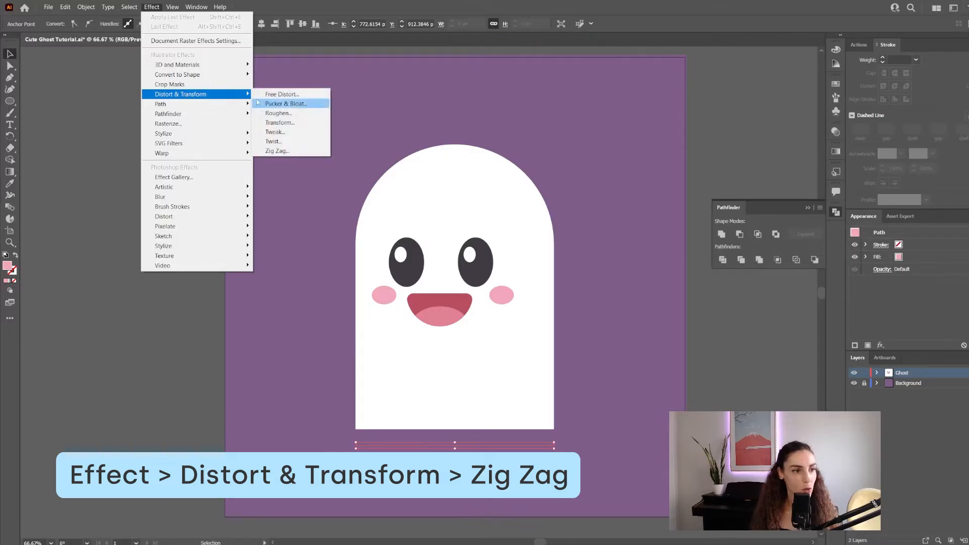
{"action": "left_click", "coordinate": [277, 150]}
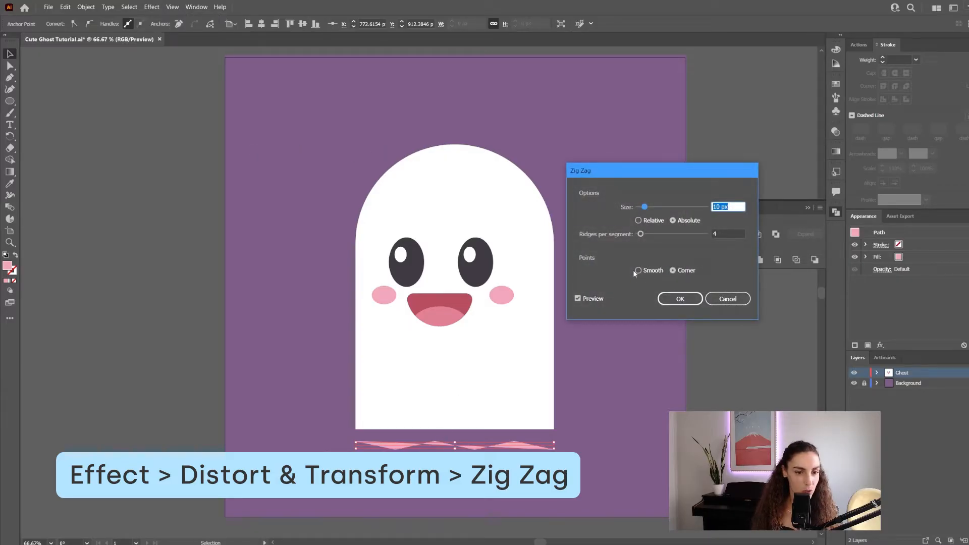
{"action": "left_click", "coordinate": [637, 270]}
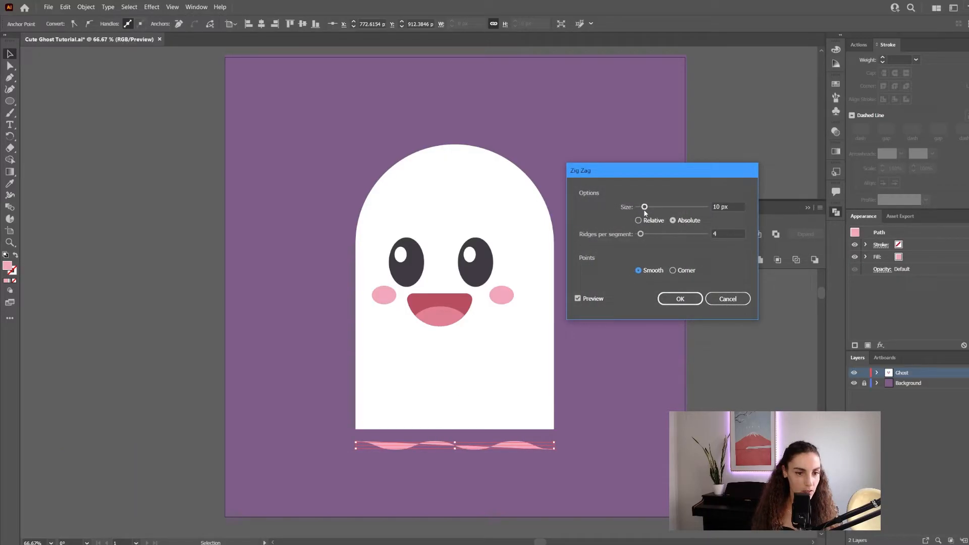
- Raise the Zig Zag size and set ridges for five rounded waves, then confirm
{"action": "left_click_drag", "start_coordinate": [644, 206], "coordinate": [651, 206]}
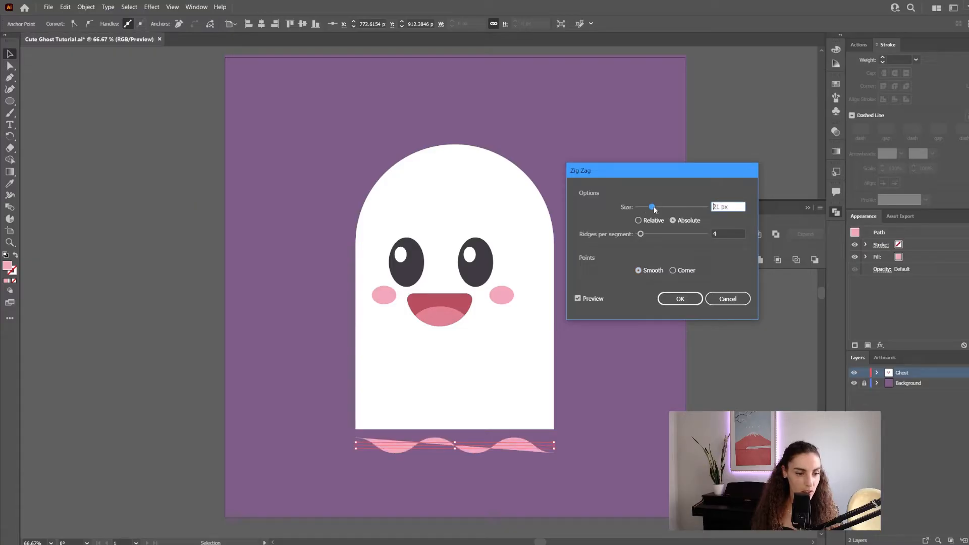
{"action": "left_click_drag", "start_coordinate": [650, 205], "coordinate": [663, 206]}
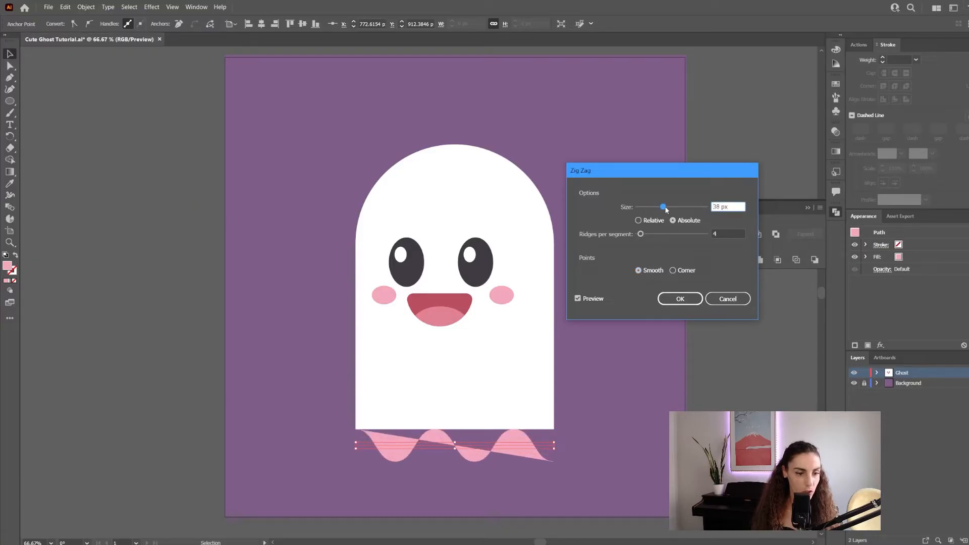
{"action": "left_click_drag", "start_coordinate": [661, 206], "coordinate": [671, 206]}
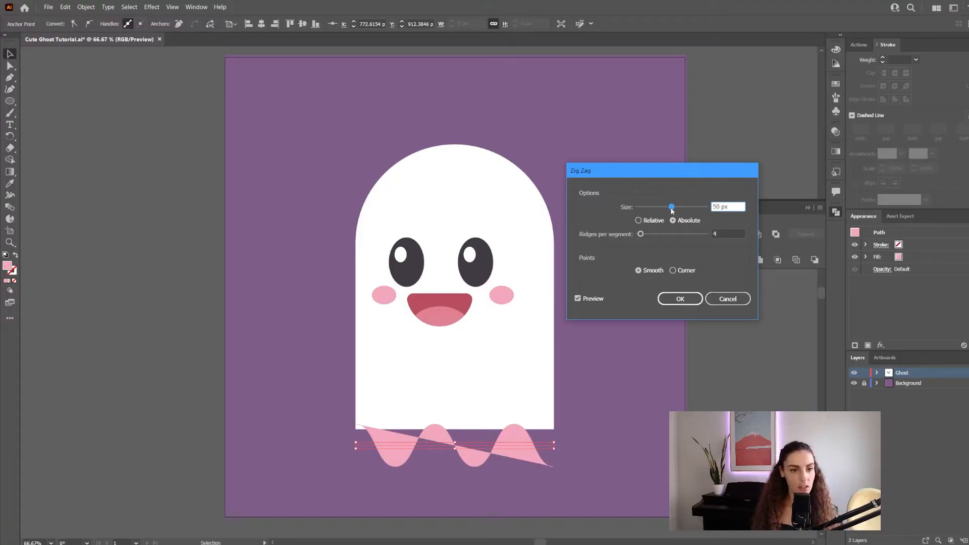
{"action": "left_click_drag", "start_coordinate": [639, 233], "coordinate": [648, 233]}
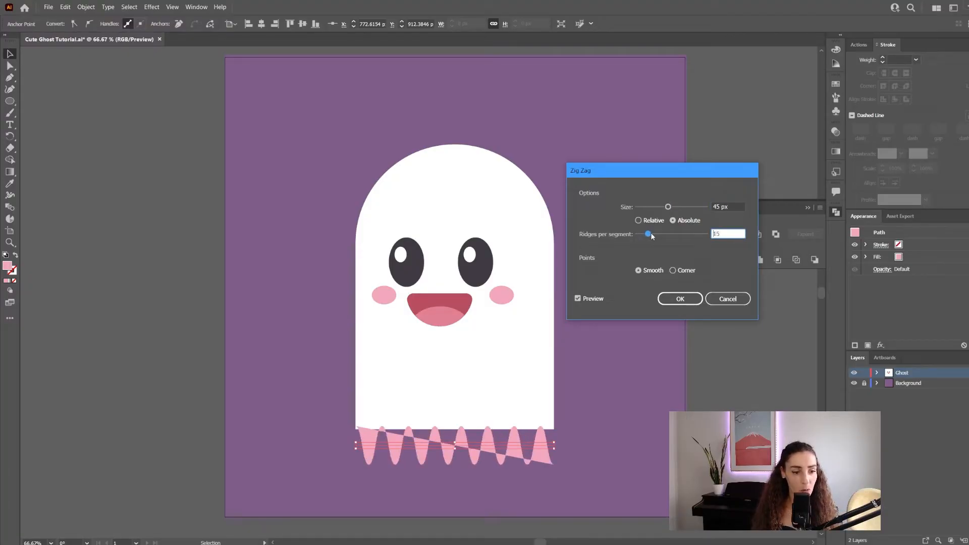
{"action": "left_click_drag", "start_coordinate": [648, 233], "coordinate": [643, 233]}
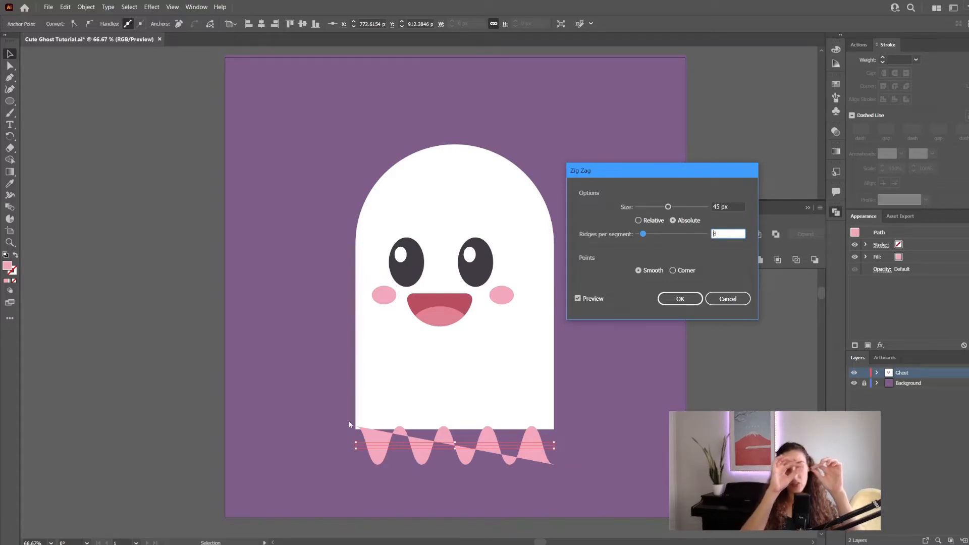
{"action": "mouse_move", "coordinate": [643, 396]}
{"action": "type", "text": "29"}
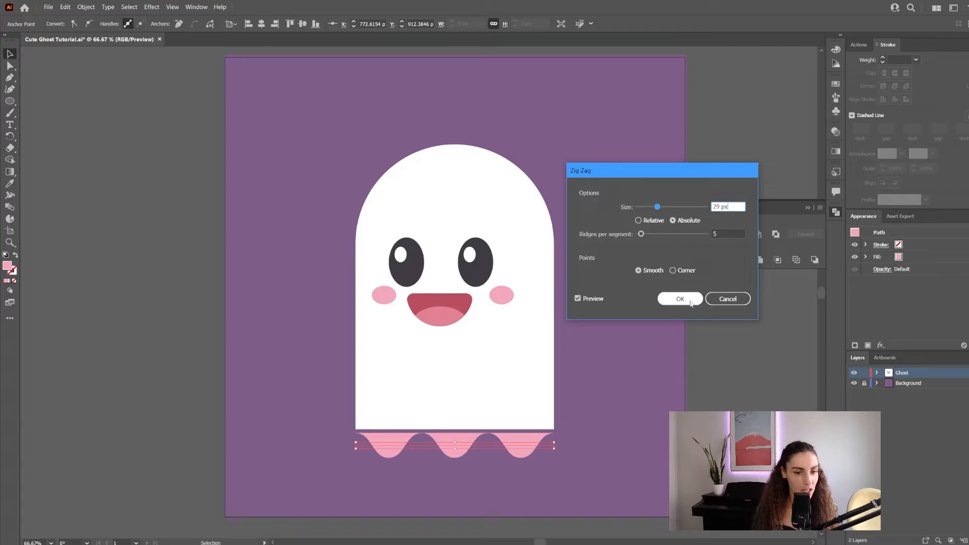
{"action": "left_click", "coordinate": [679, 299]}
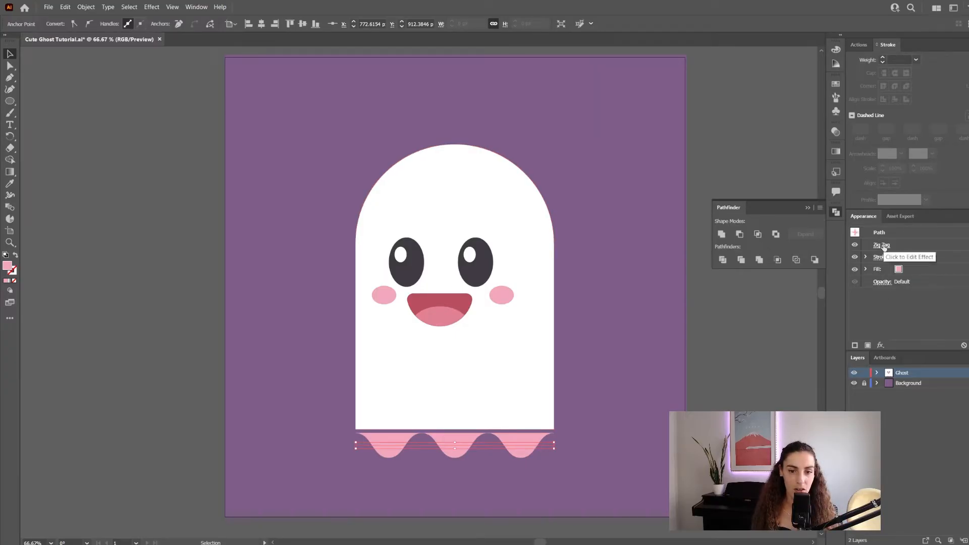
- Expand the Zig Zag appearance into real paths and move the waves up over the ghost's bottom edge
{"action": "left_click", "coordinate": [880, 244]}
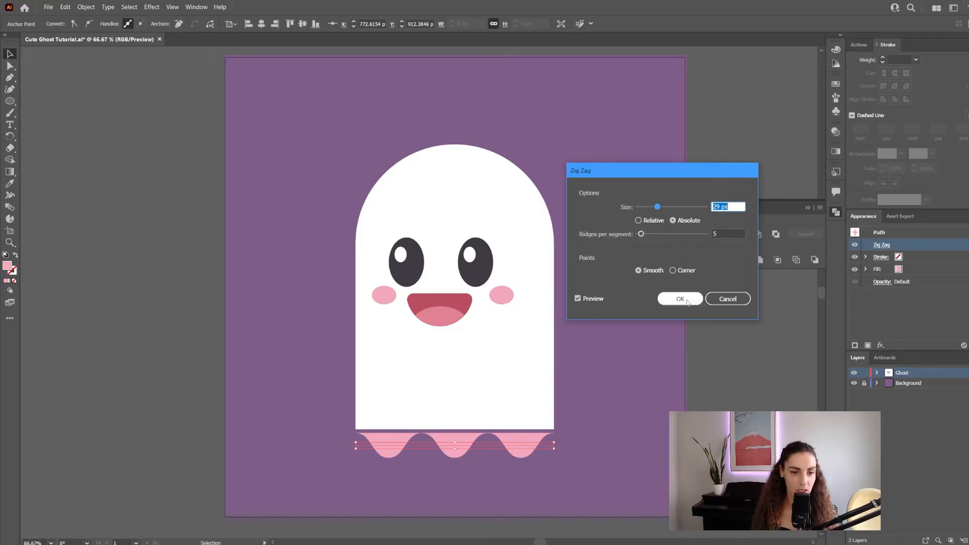
{"action": "left_click", "coordinate": [679, 299]}
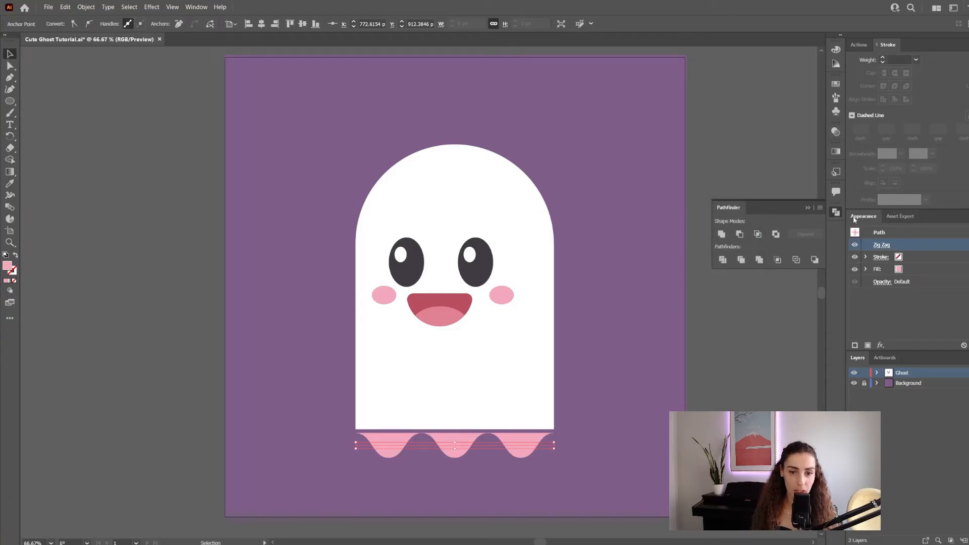
{"action": "left_click", "coordinate": [196, 7]}
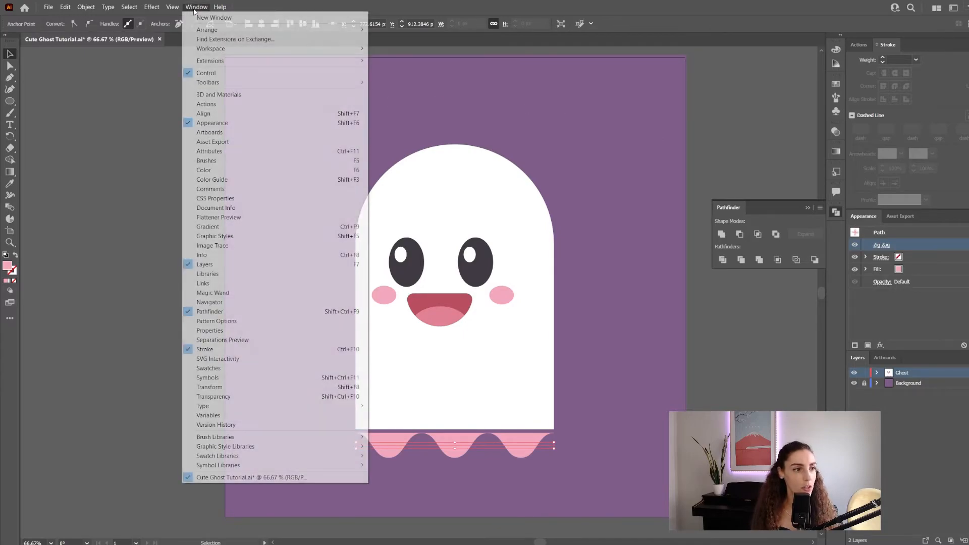
{"action": "mouse_move", "coordinate": [212, 122]}
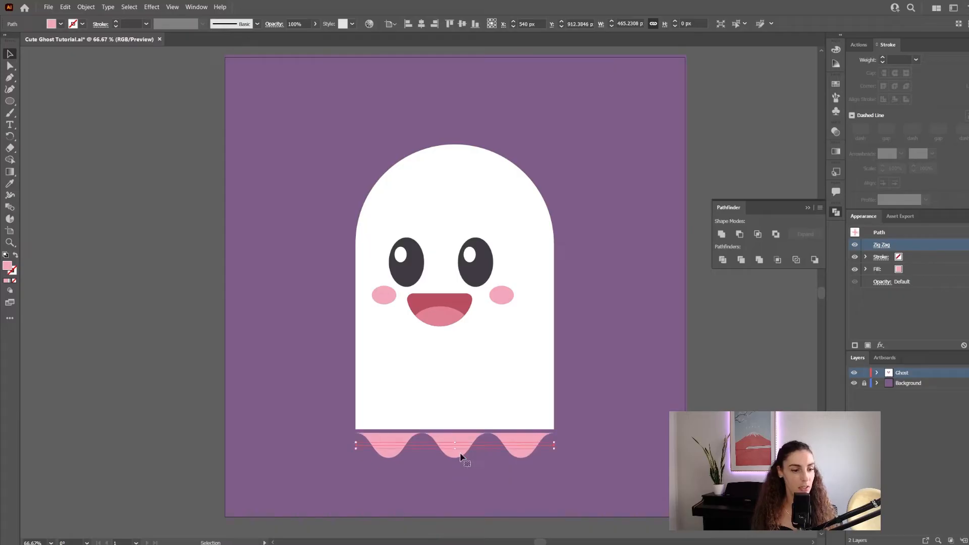
{"action": "left_click", "coordinate": [85, 7]}
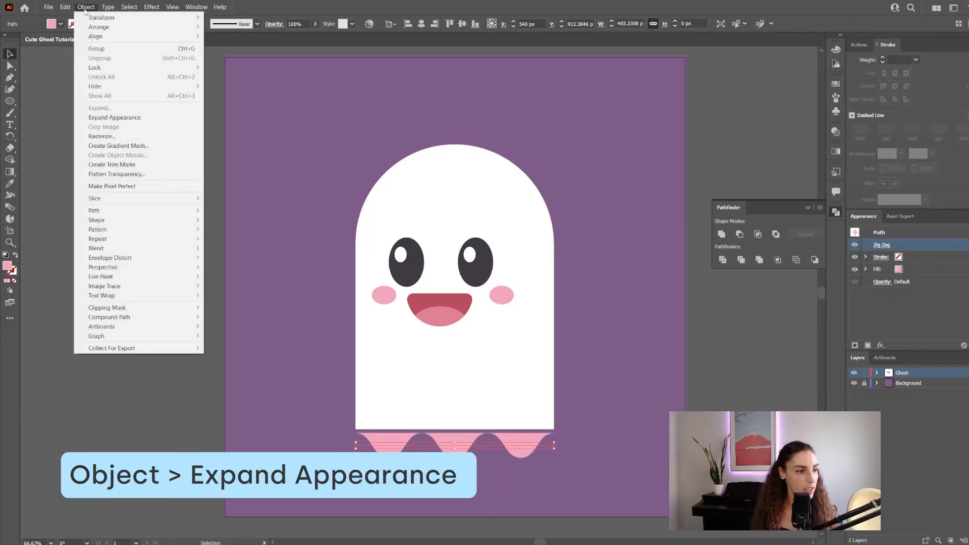
{"action": "left_click", "coordinate": [114, 117]}
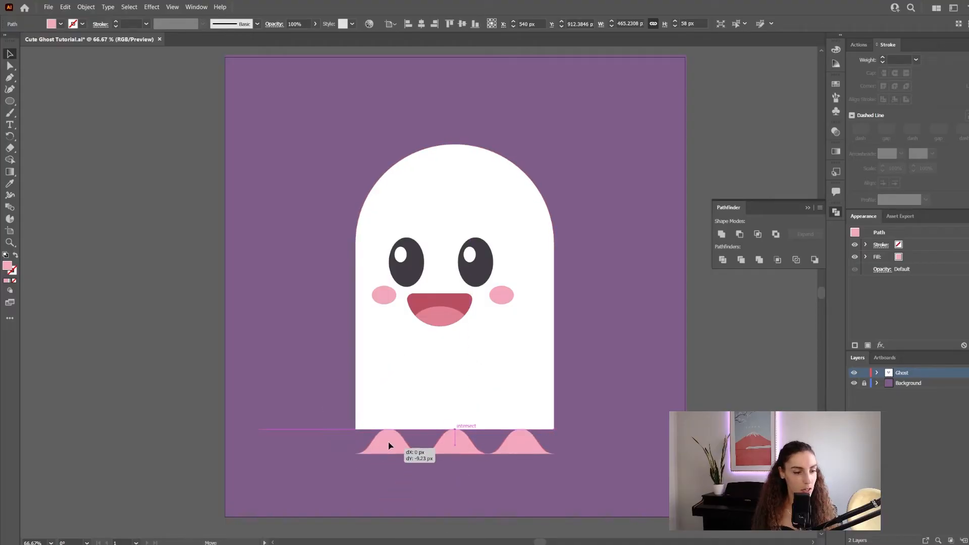
{"action": "left_click_drag", "start_coordinate": [390, 445], "coordinate": [384, 428]}
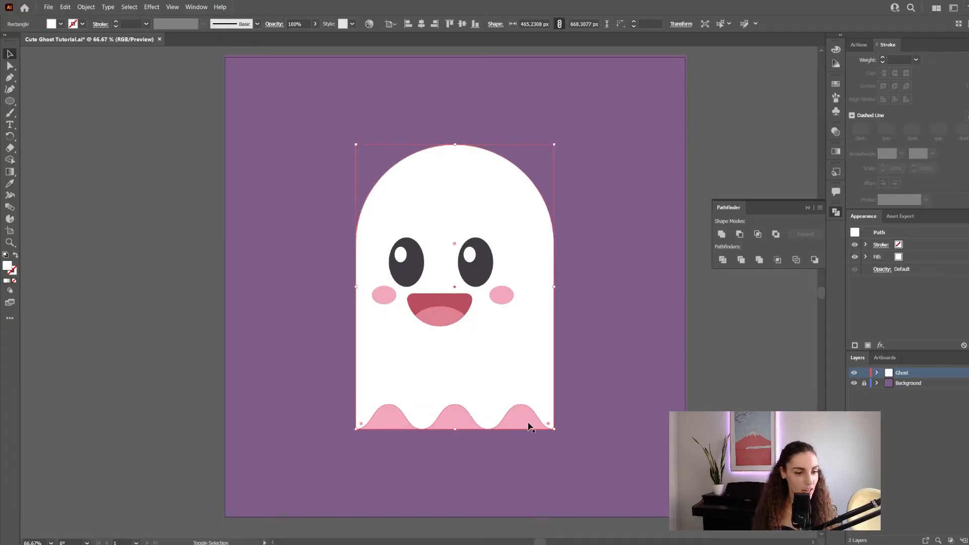
- Subtract the waves from the ghost body with Minus Front and send it to back
{"action": "left_click", "coordinate": [738, 233]}
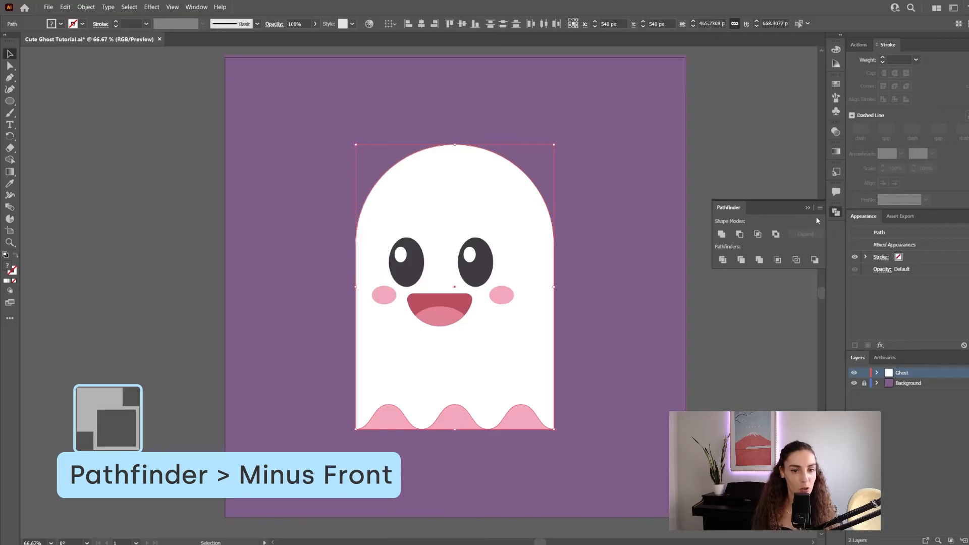
{"action": "left_click", "coordinate": [195, 7]}
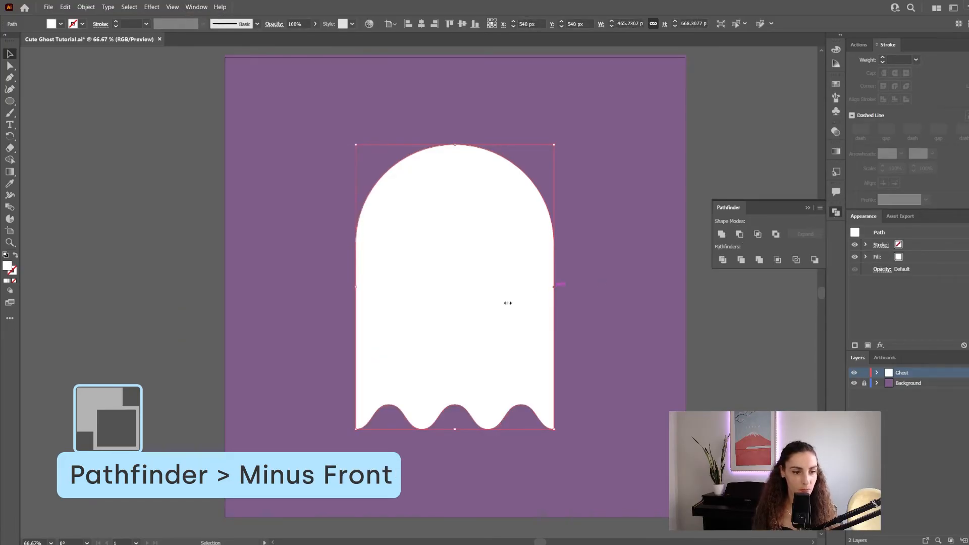
{"action": "right_click", "coordinate": [454, 303]}
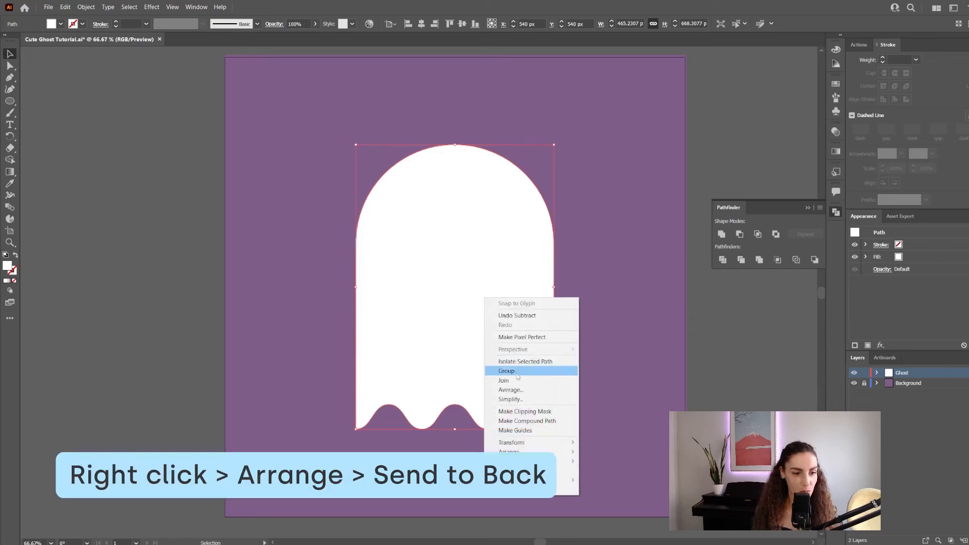
{"action": "mouse_move", "coordinate": [527, 399]}
{"action": "type", "text": "EDE1EF"}
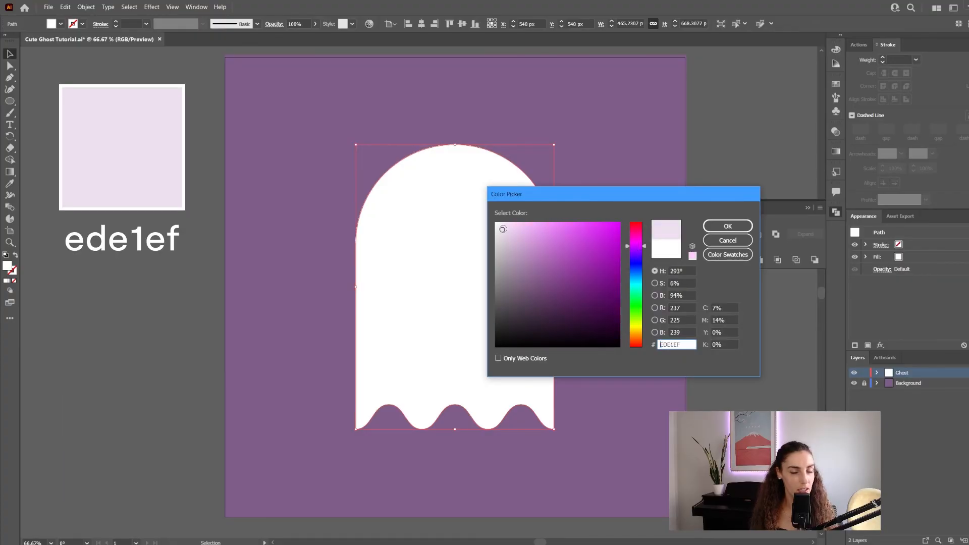
- Fill the scalloped ghost body pale lavender #EDE1EF and set its blend mode to Multiply
{"action": "left_click", "coordinate": [727, 225]}
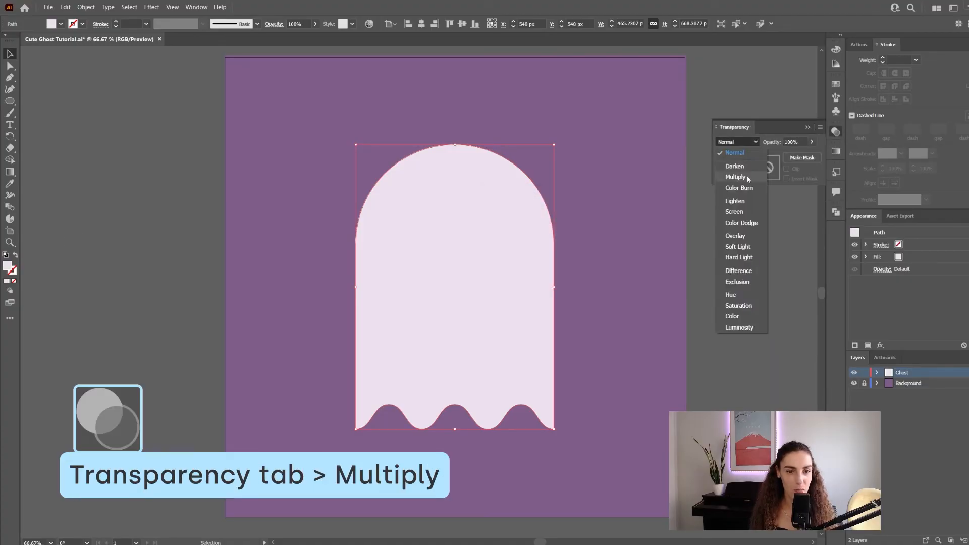
{"action": "left_click", "coordinate": [736, 177]}
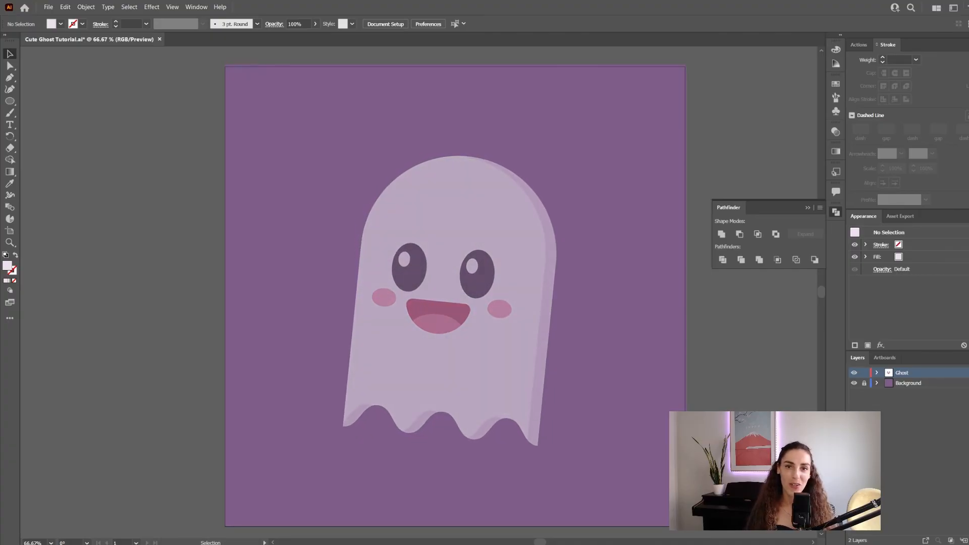
{"action": "left_click_drag", "start_coordinate": [455, 296], "coordinate": [577, 185]}
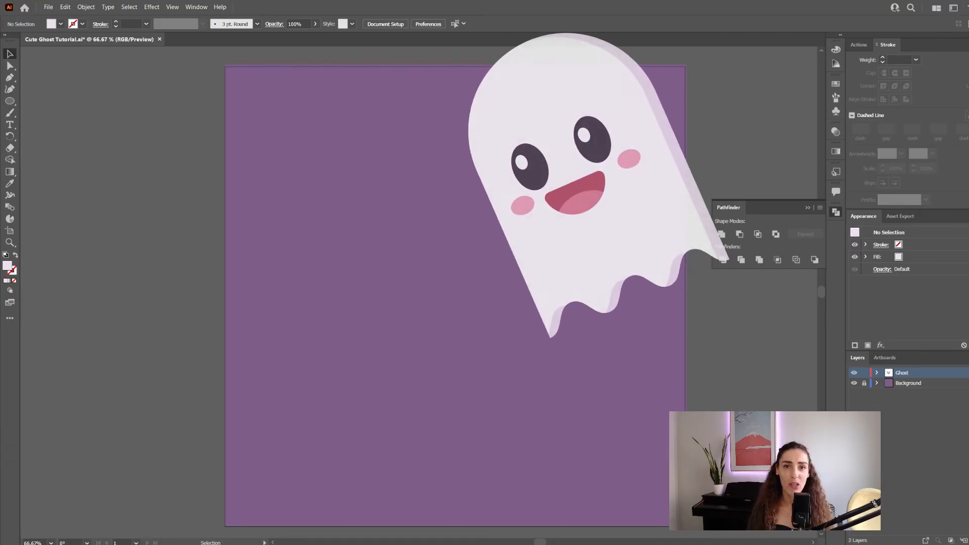